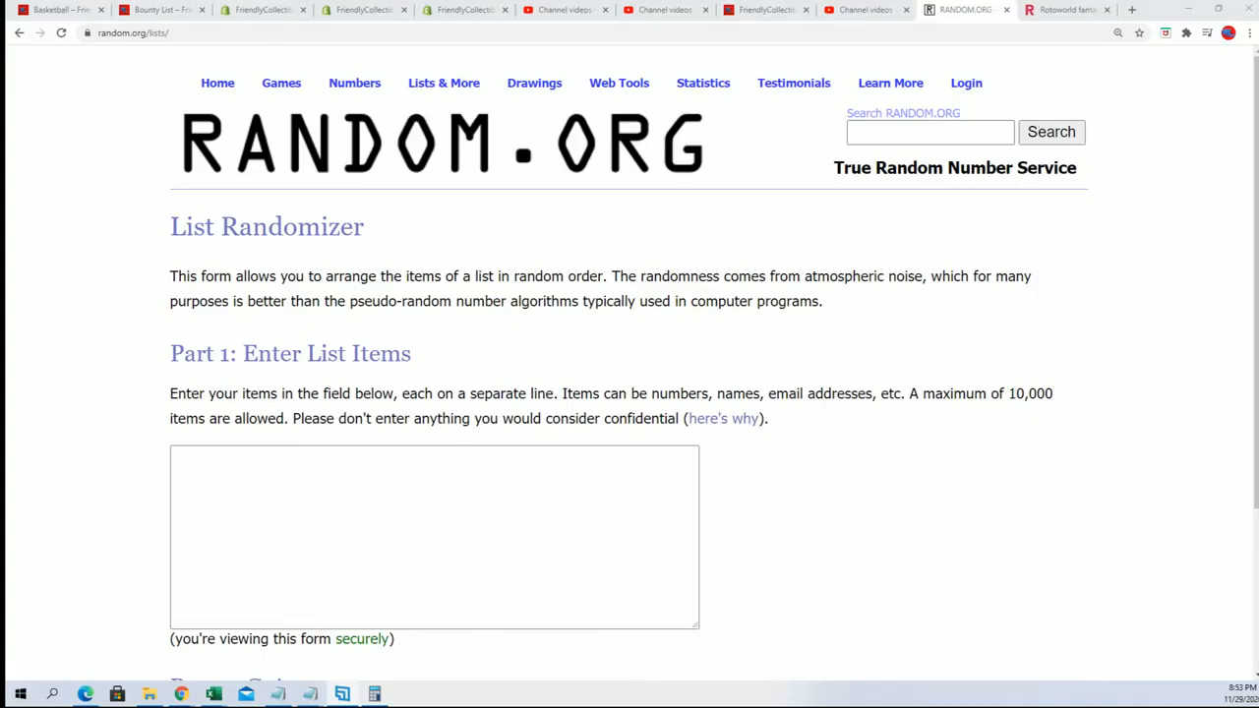
# - Paste the owner names from the notes into the List Items box for shuffling
pyautogui.click(342, 694)
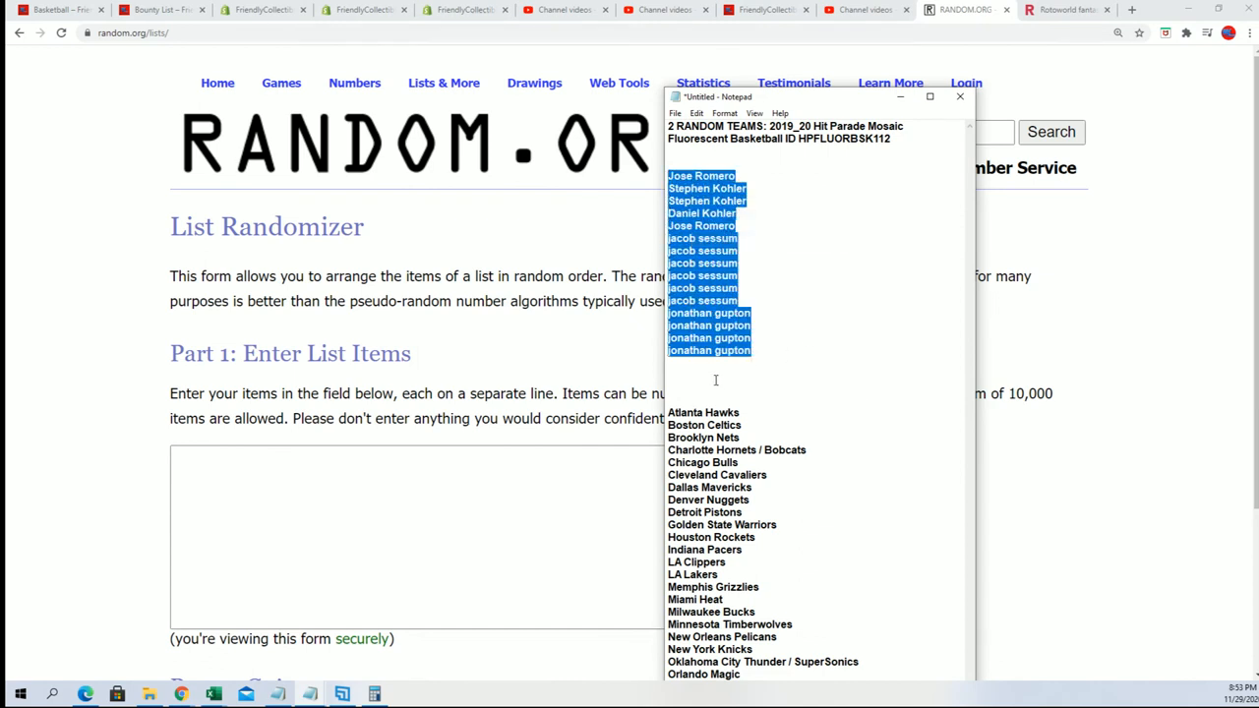
pyautogui.rightClick(715, 378)
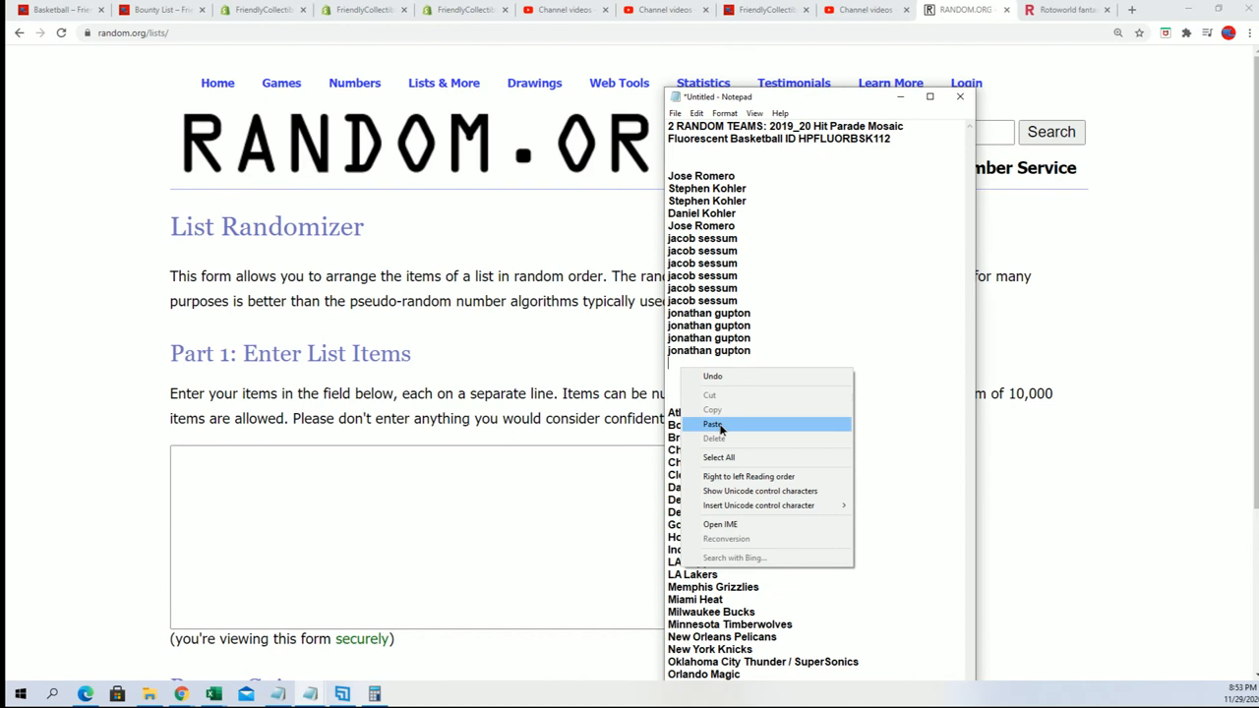
pyautogui.click(712, 425)
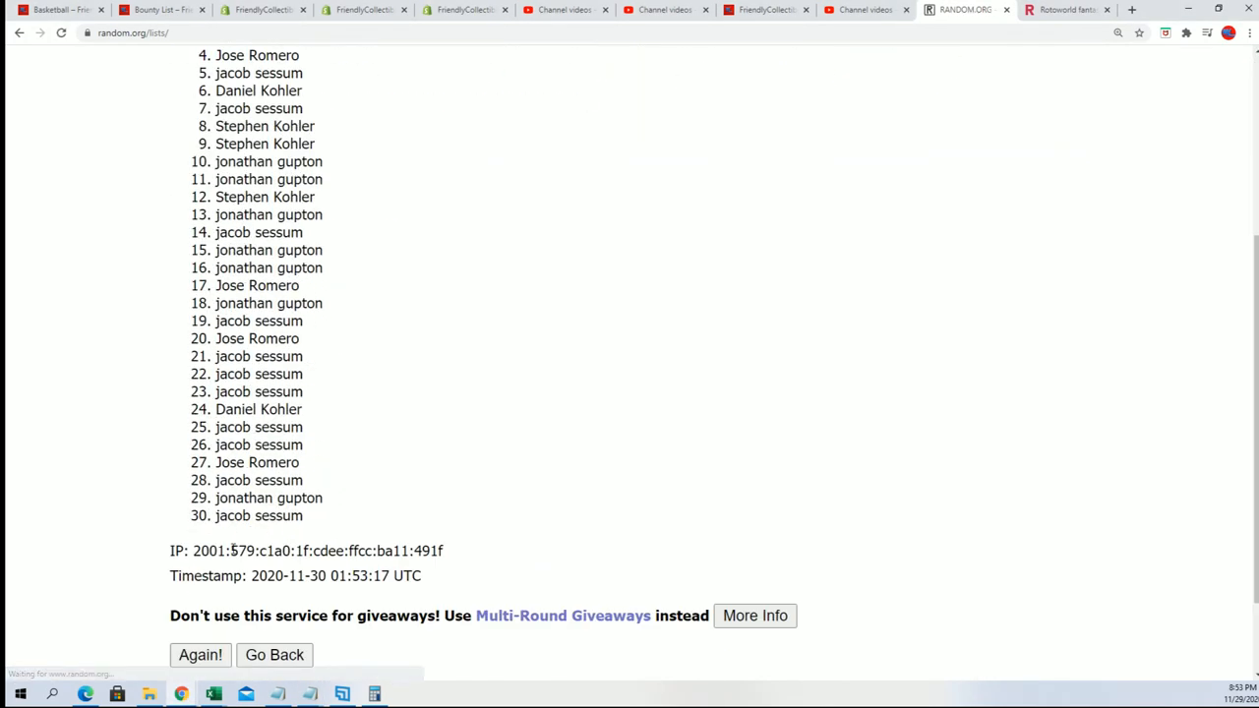
# - Reshuffle the owner names six more times with Again! for a fresh random order
pyautogui.click(200, 653)
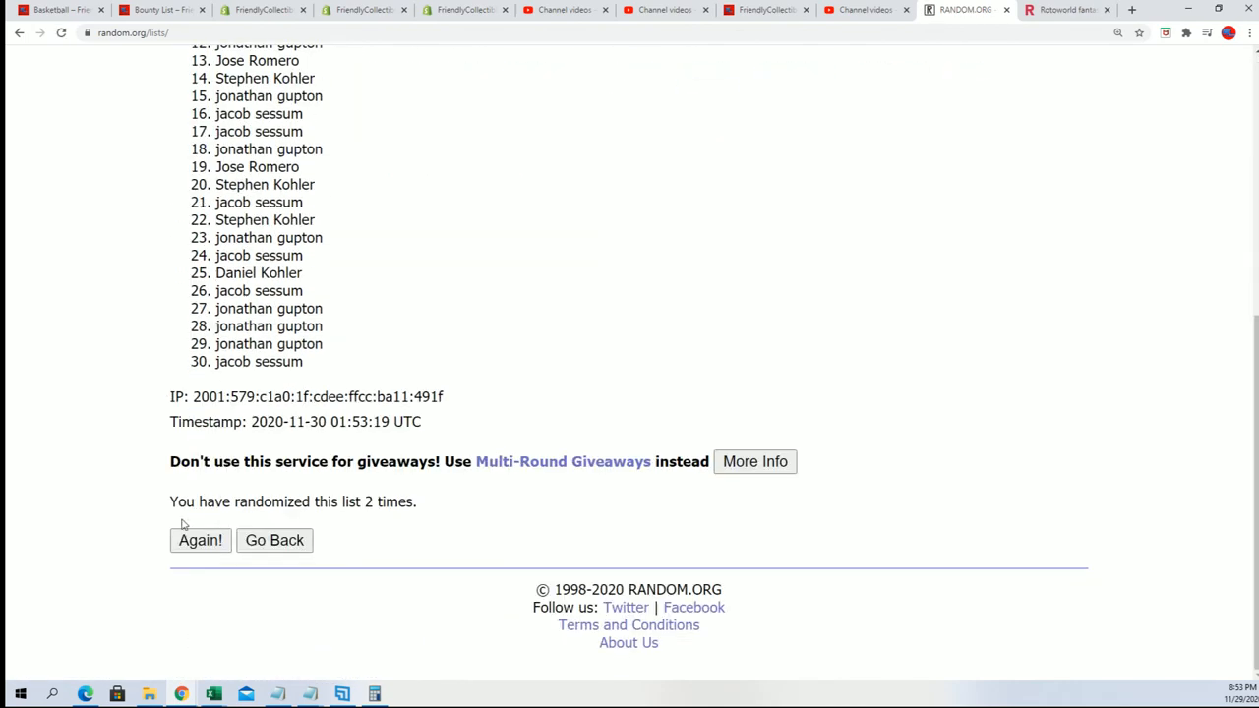
pyautogui.click(200, 539)
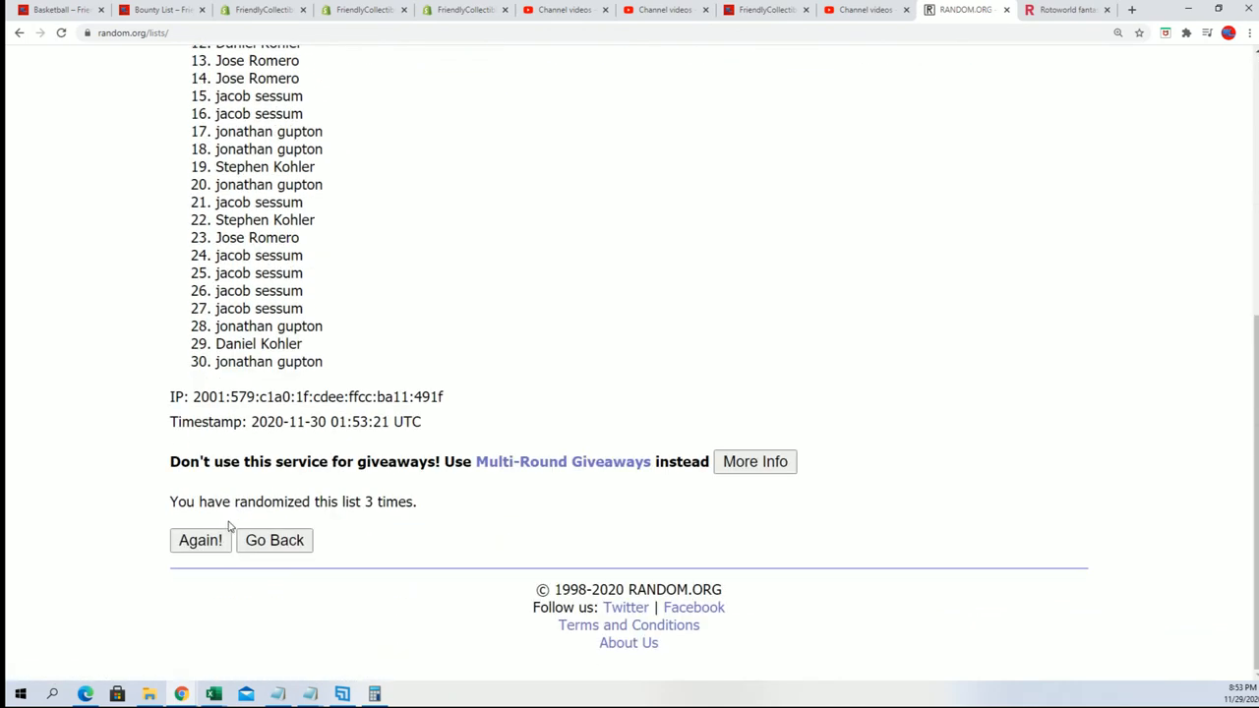
pyautogui.click(201, 539)
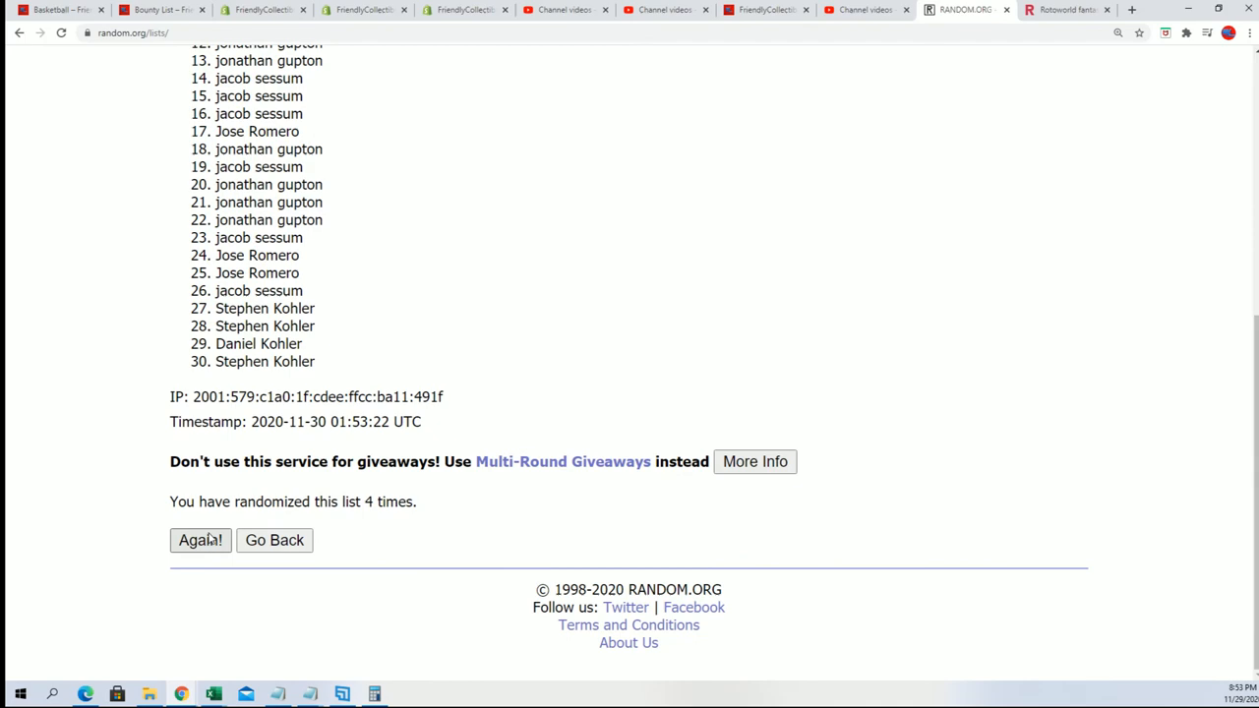
pyautogui.click(200, 539)
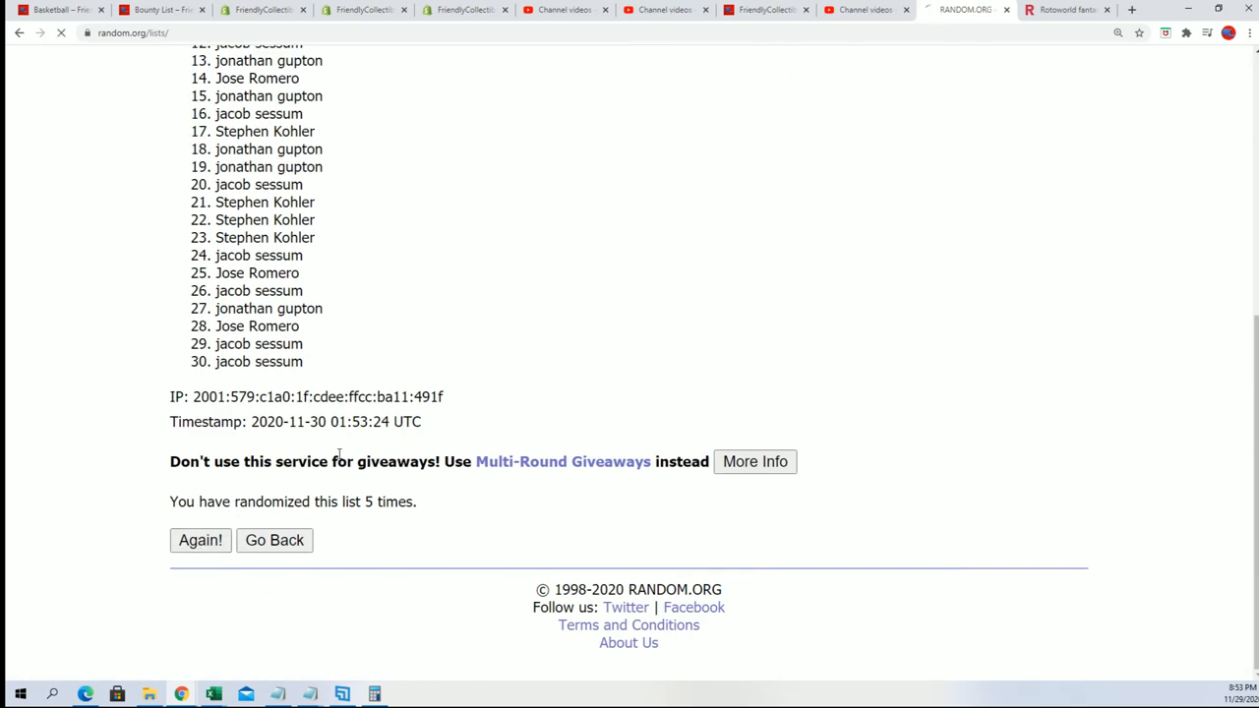
pyautogui.click(201, 539)
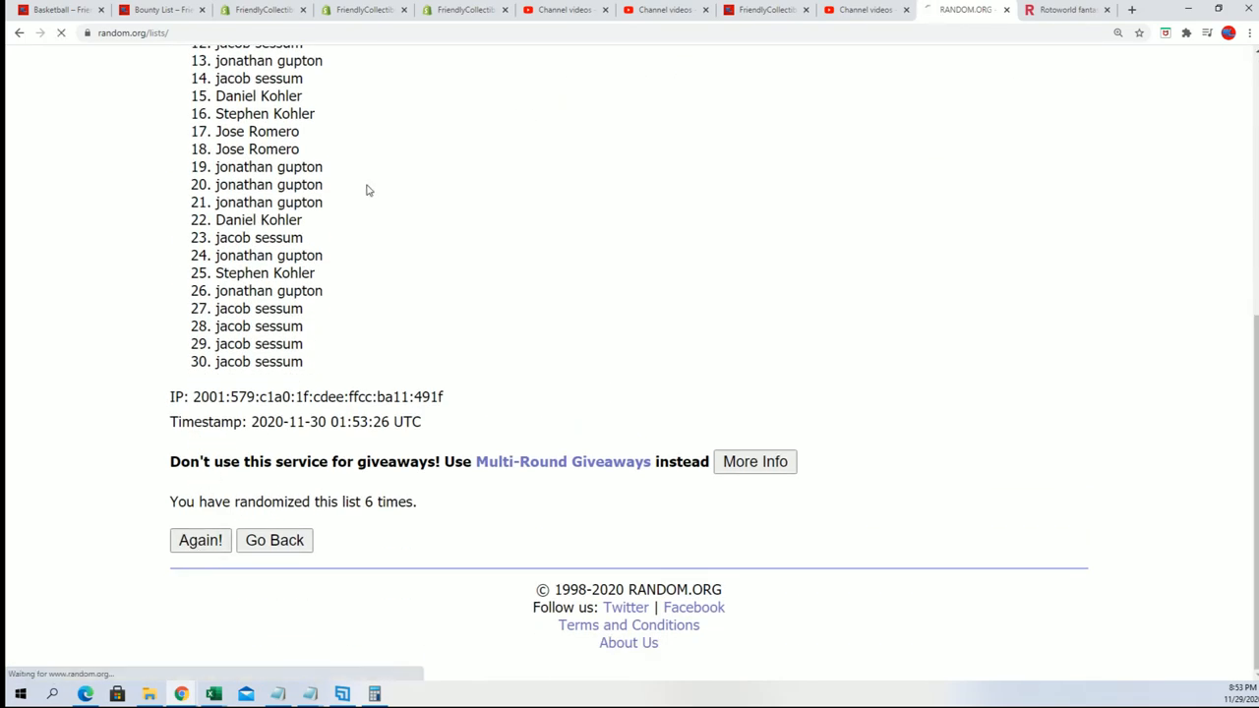
pyautogui.click(200, 539)
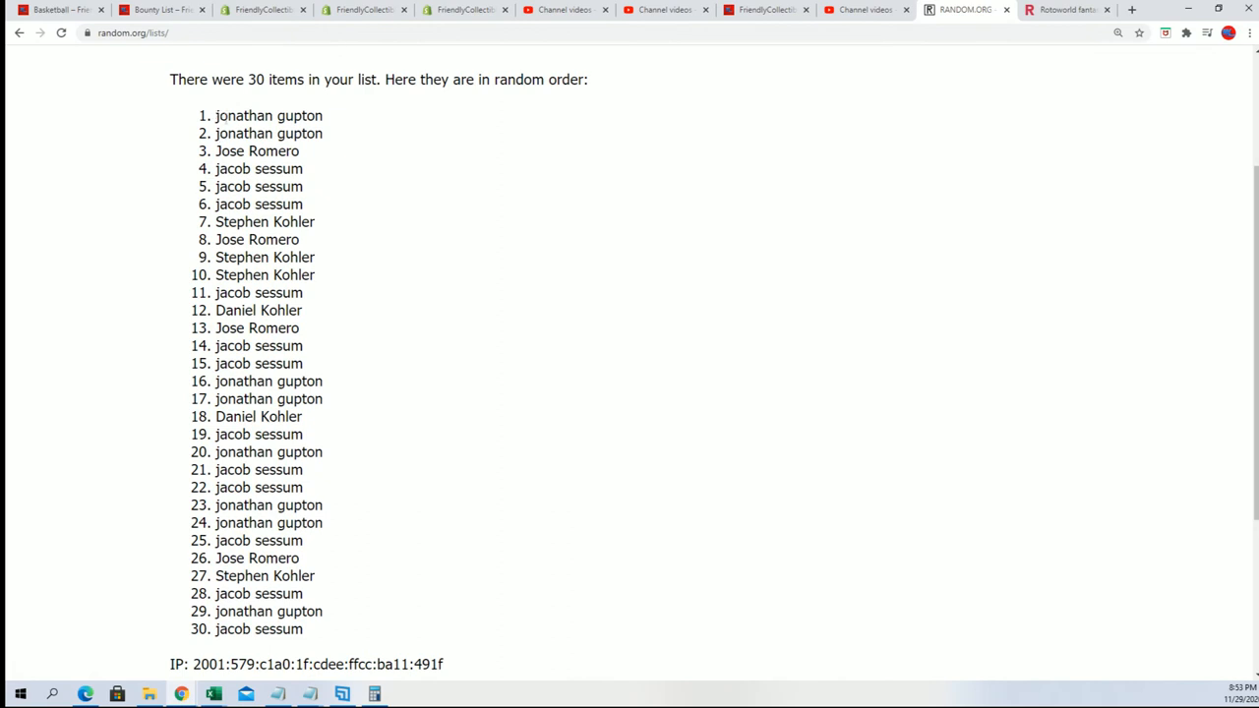
# - Select all 30 shuffled owner names and copy them
pyautogui.moveTo(216, 114); pyautogui.dragTo(299, 630)
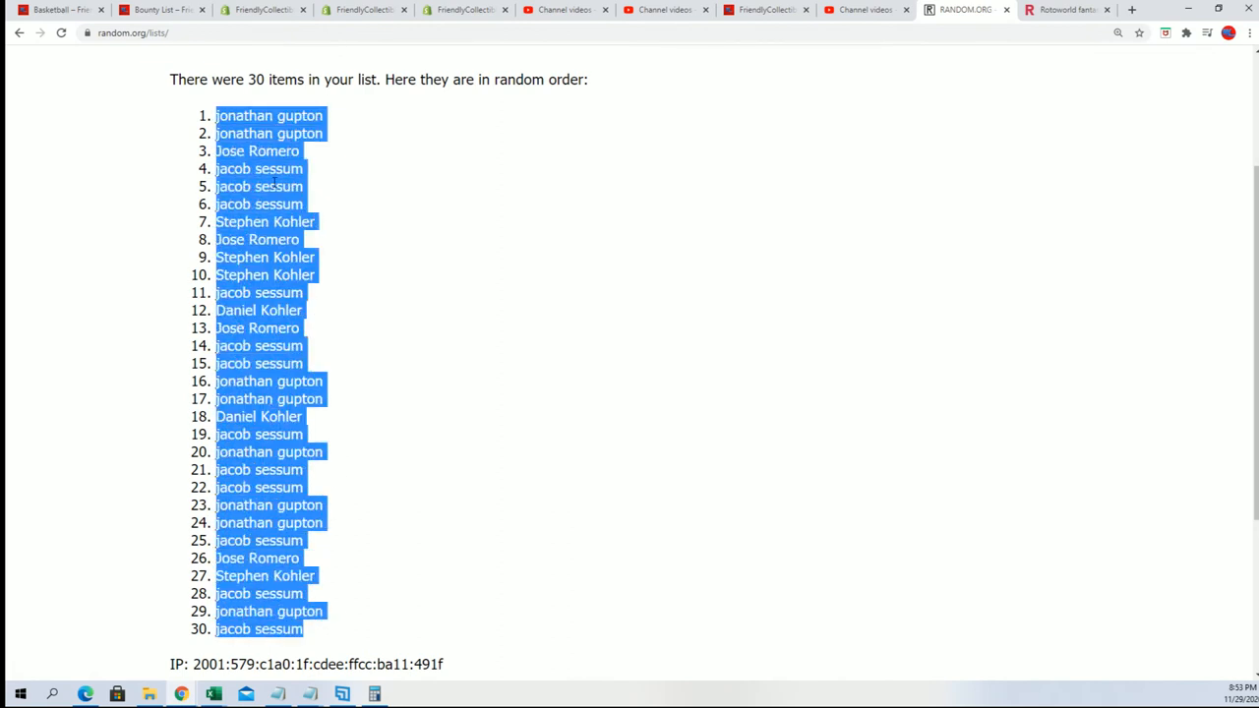
pyautogui.click(689, 393)
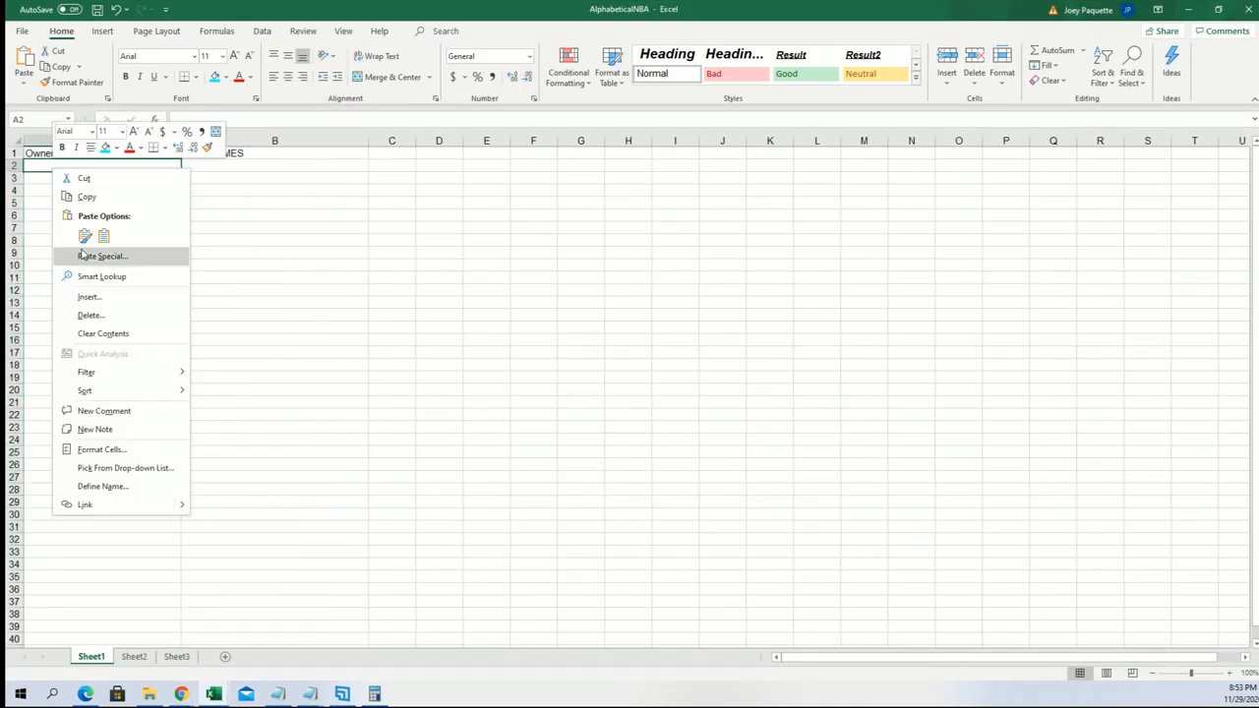
# - Paste the shuffled owner names into A2 as plain text via Paste Special
pyautogui.click(102, 256)
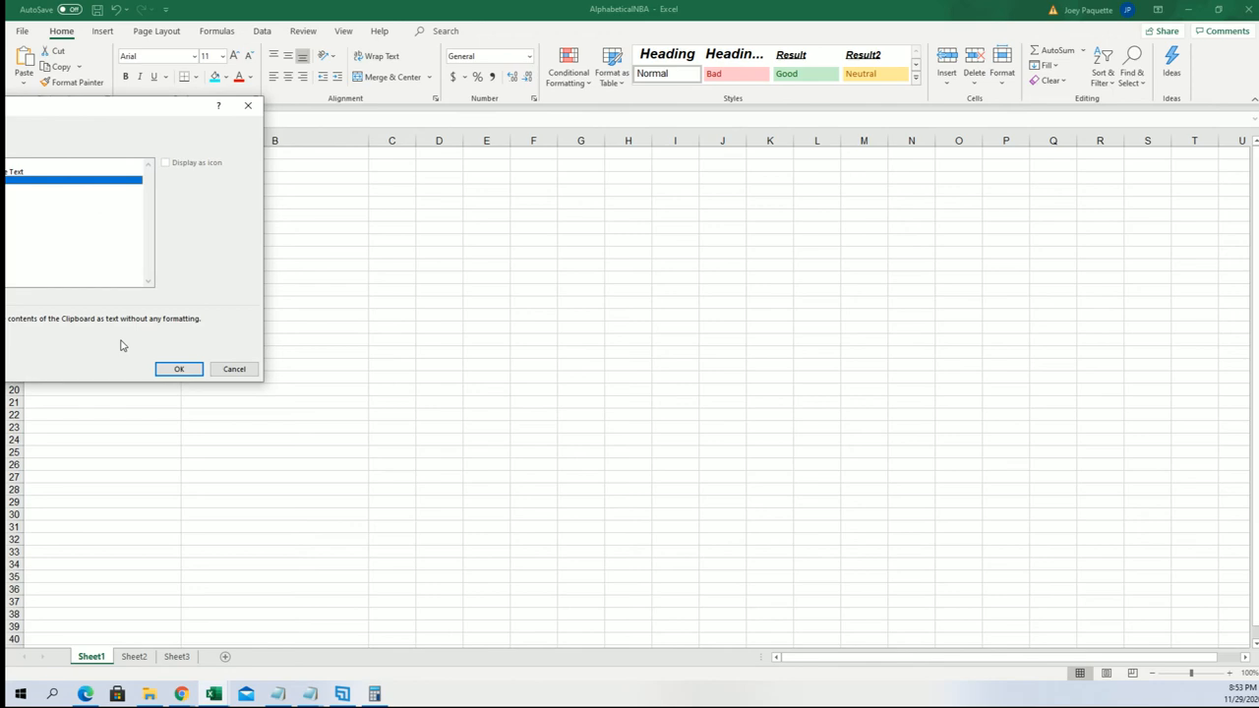
pyautogui.click(179, 370)
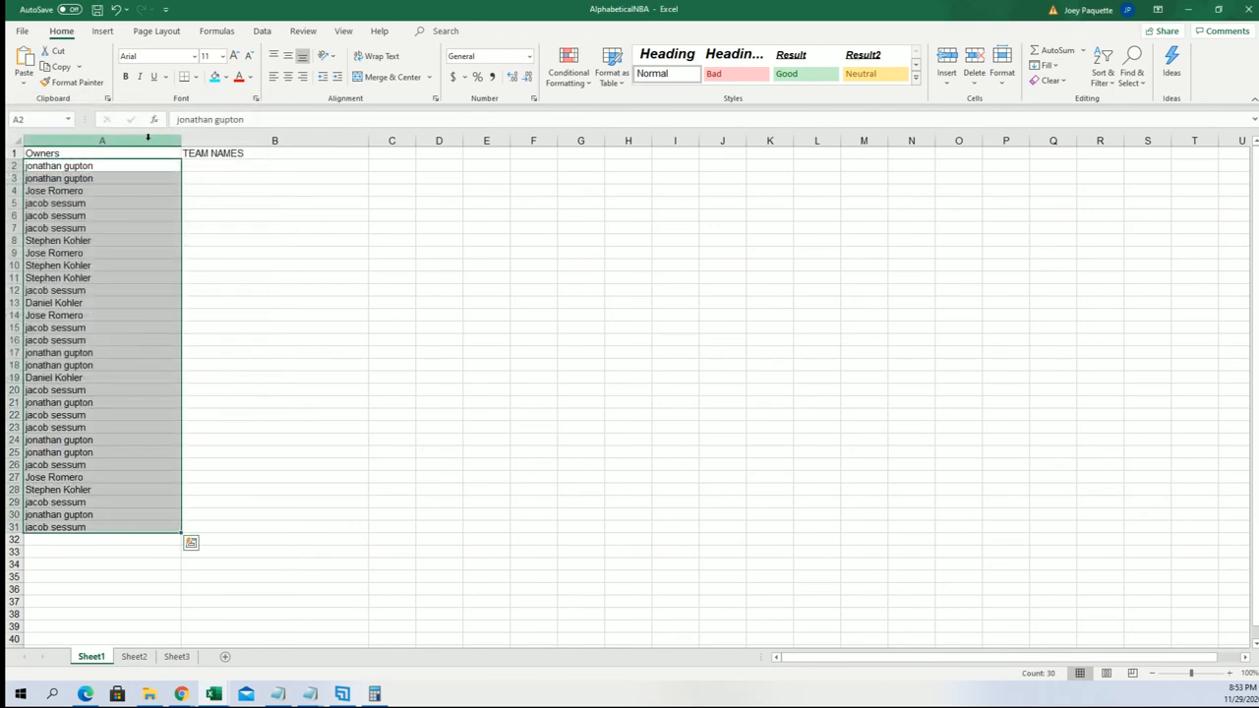
# - Narrow column A to fit, make the owner names bold, and select B2 for teams
pyautogui.click(102, 140)
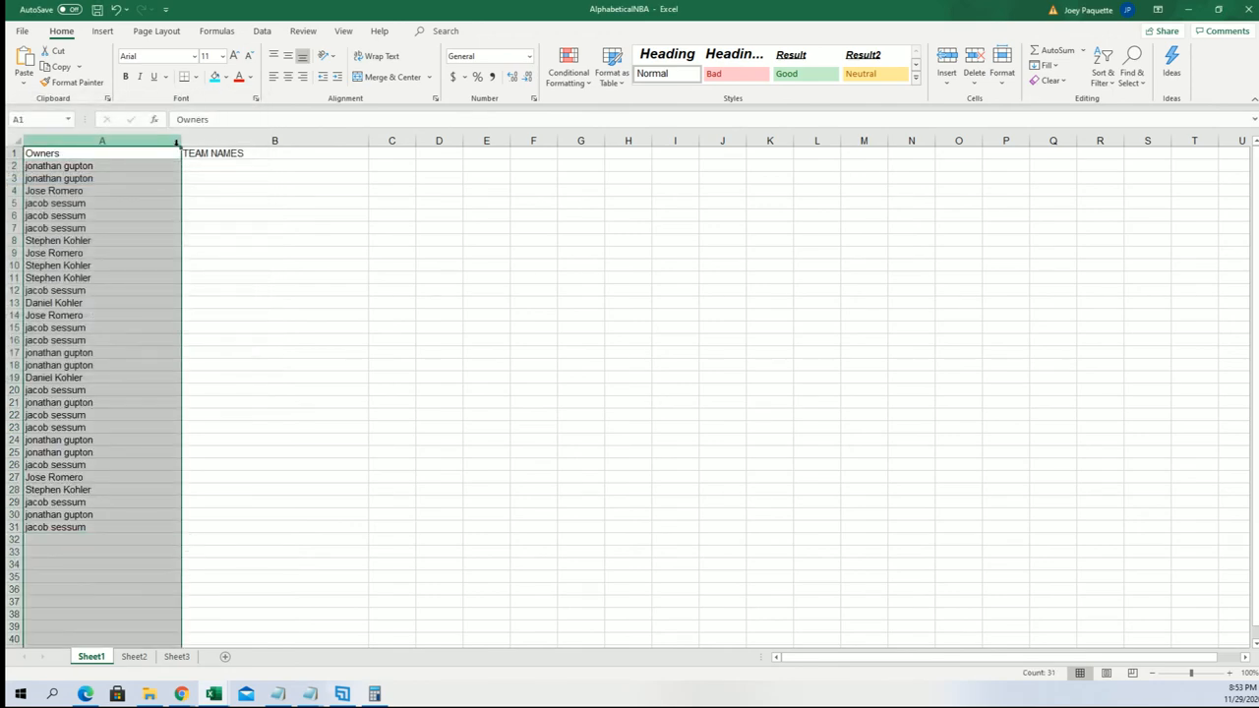
pyautogui.moveTo(177, 140); pyautogui.dragTo(179, 140)
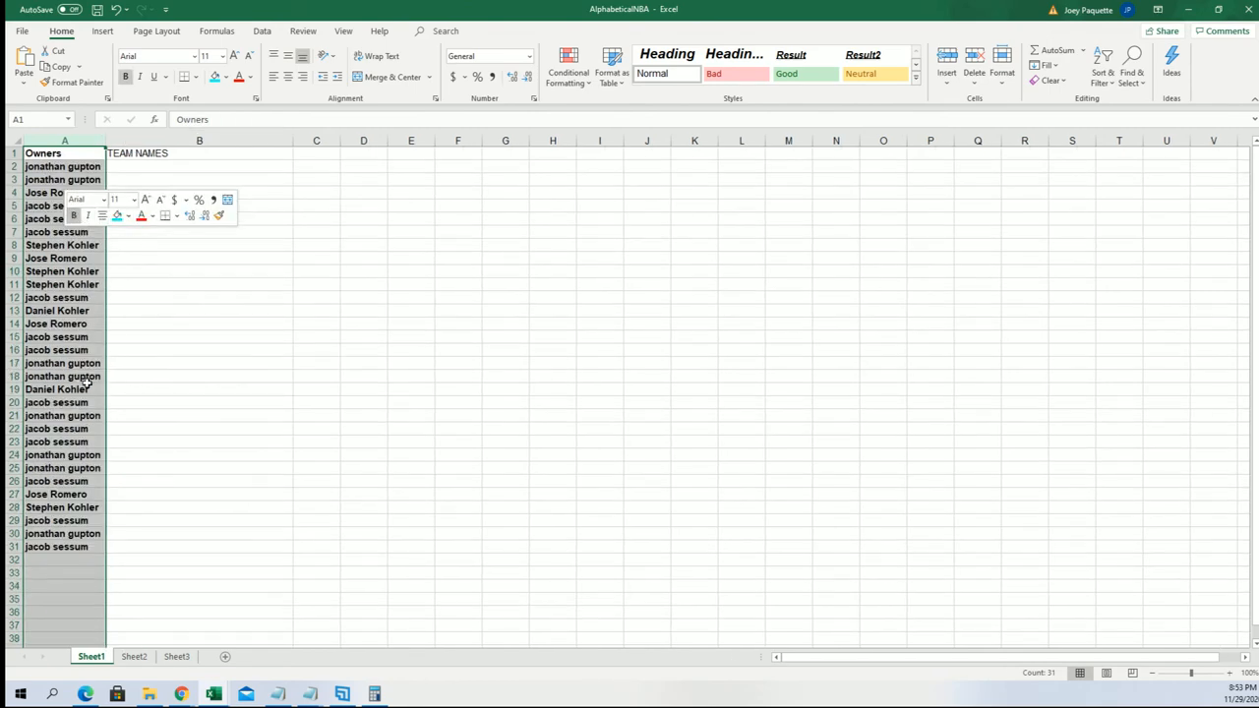
pyautogui.click(199, 165)
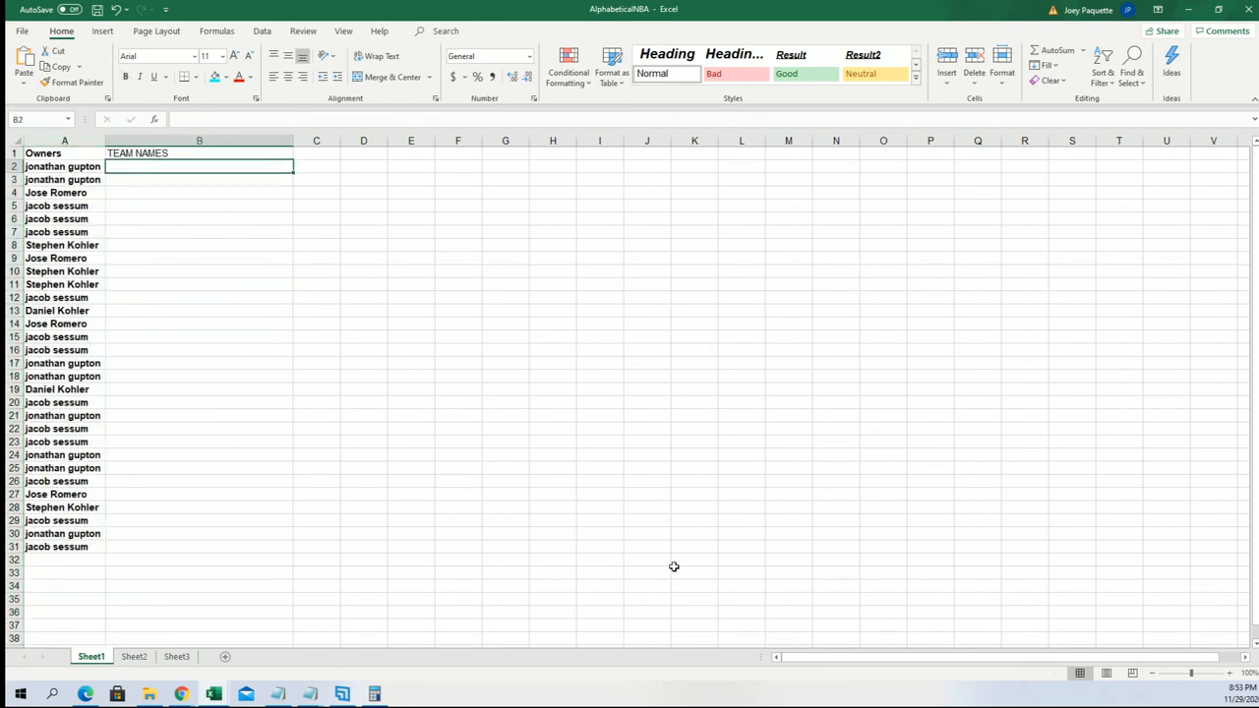
pyautogui.click(1227, 673)
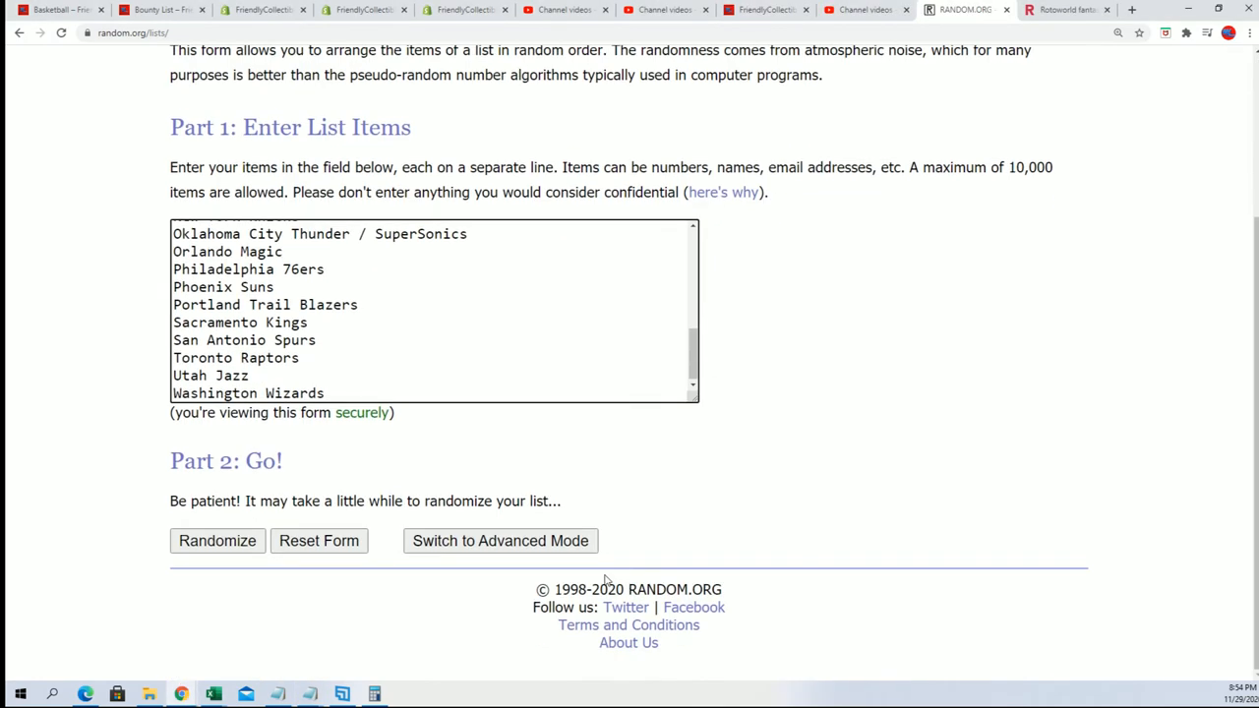
# - Shuffle the 30 NBA team names and reshuffle them six times with Again!
pyautogui.click(216, 539)
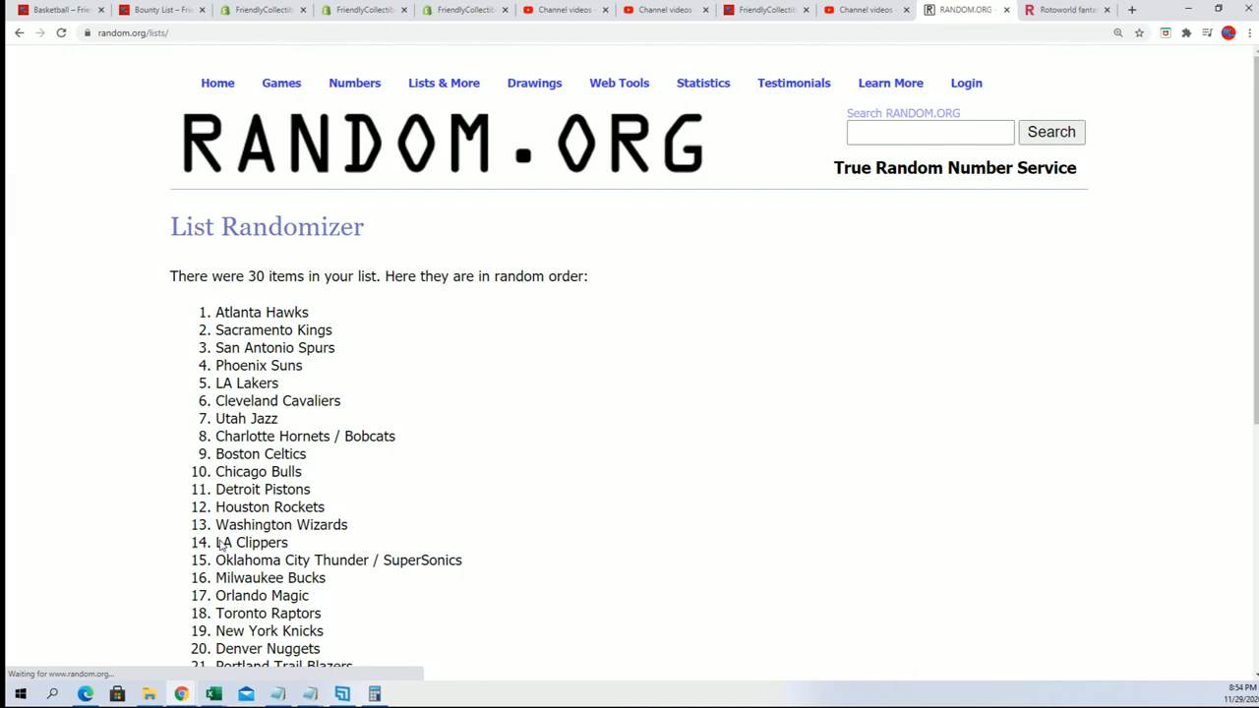
pyautogui.scroll(-3)
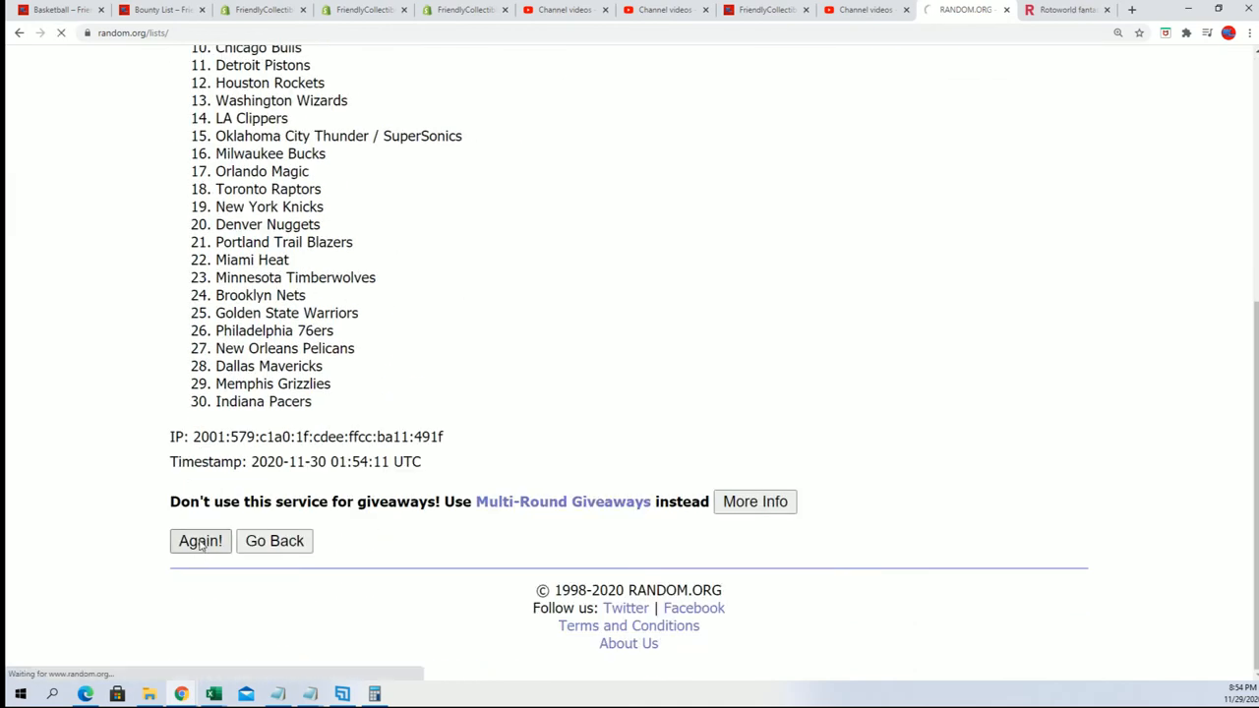
pyautogui.click(200, 539)
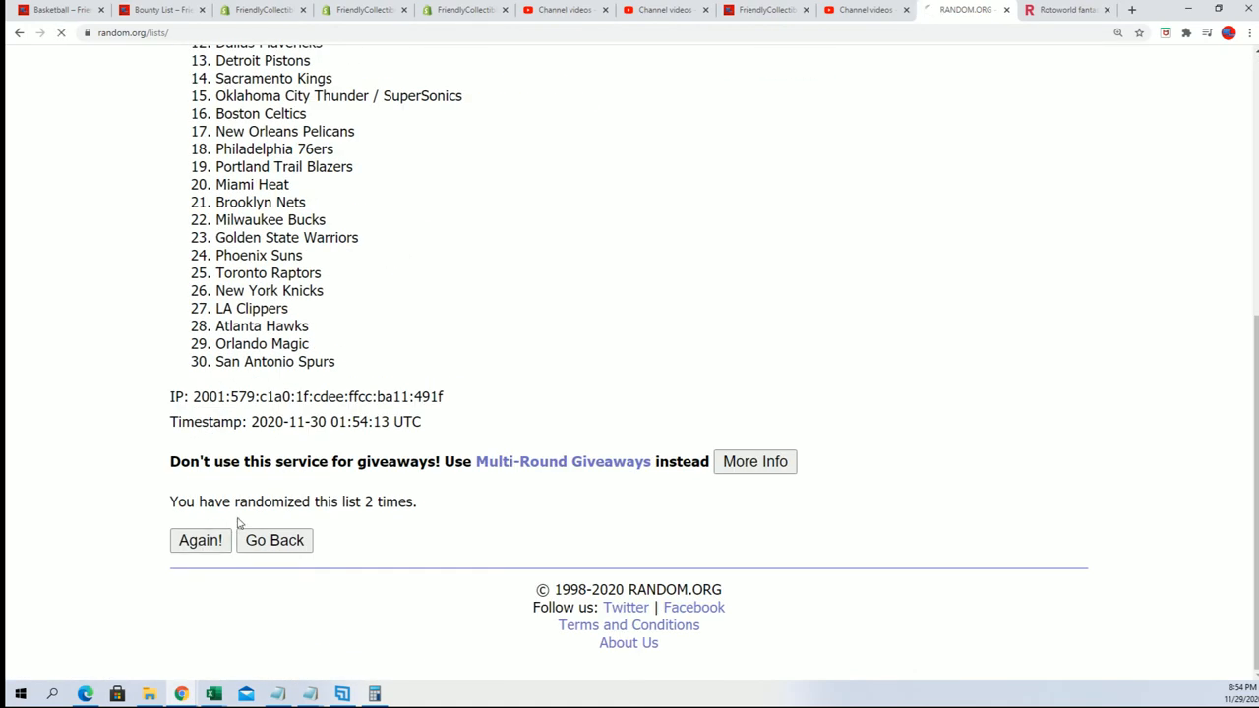
pyautogui.click(201, 539)
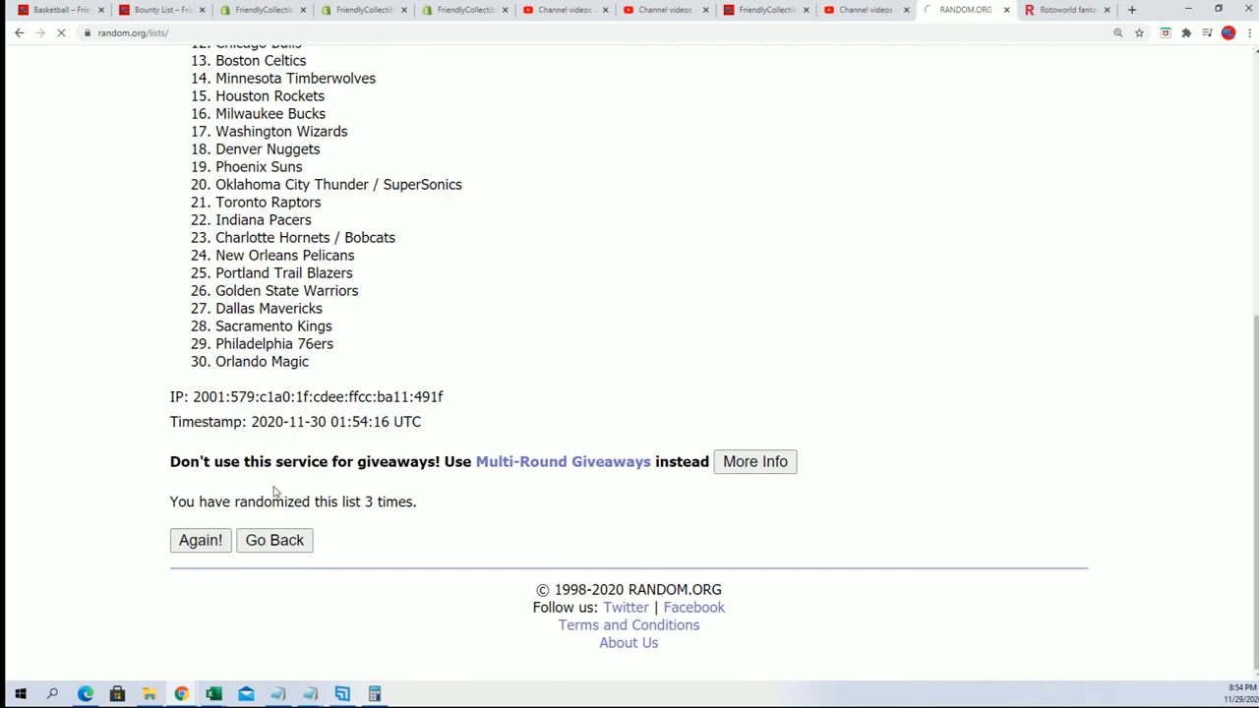
pyautogui.click(201, 539)
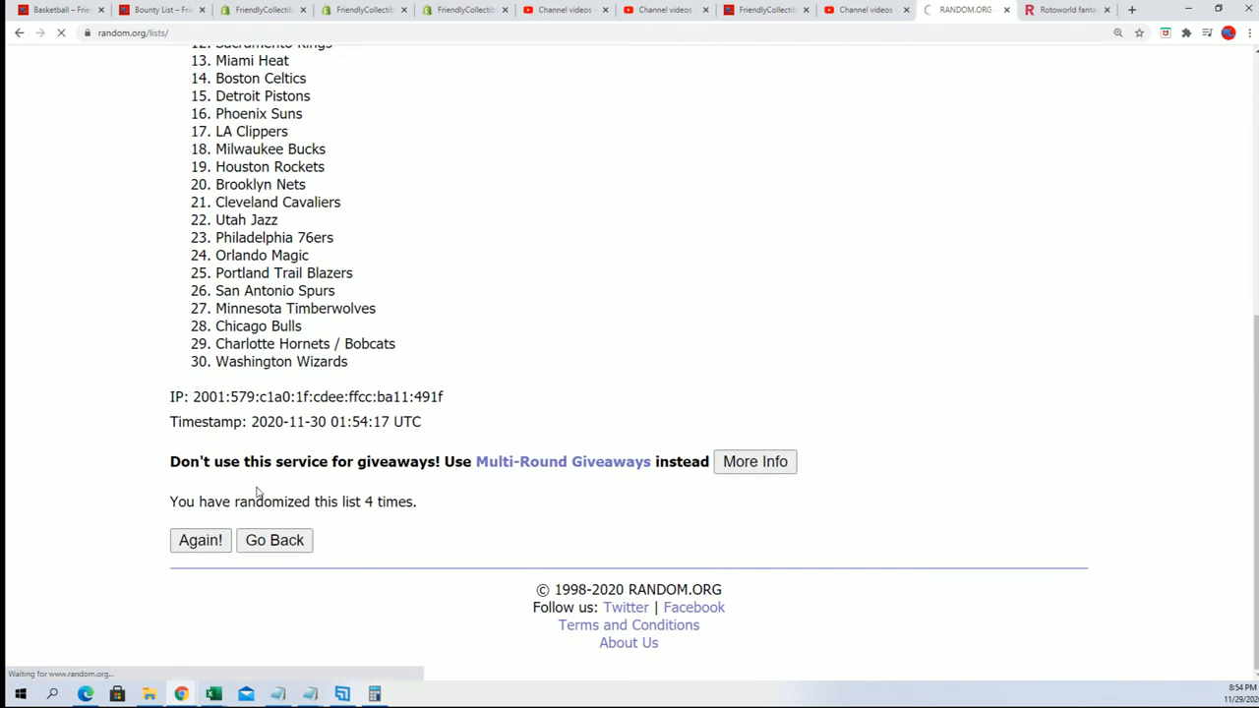
pyautogui.click(201, 539)
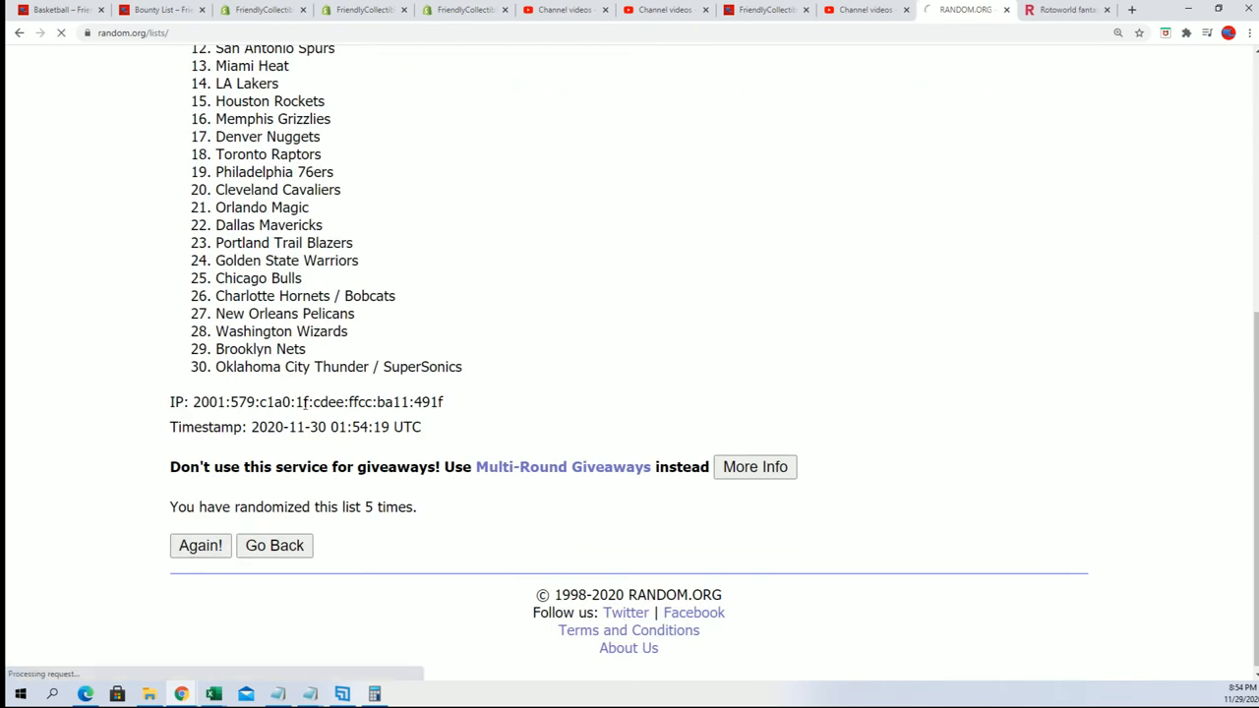
pyautogui.click(201, 544)
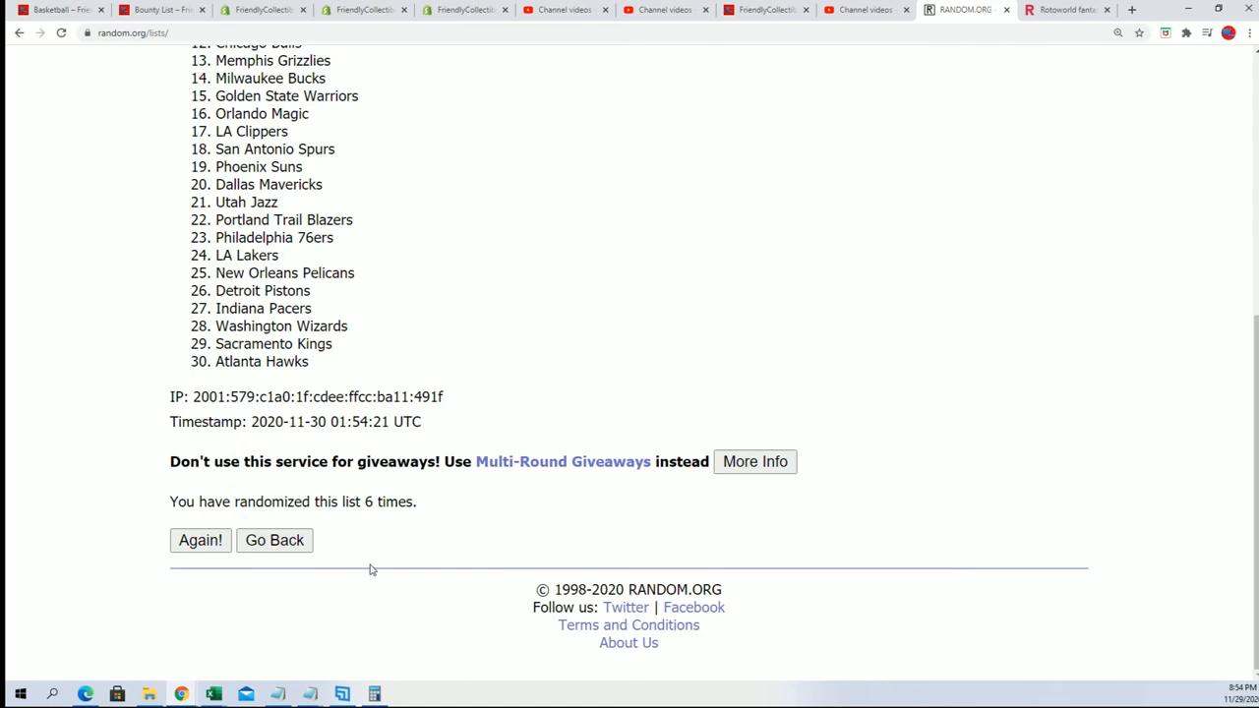
pyautogui.click(201, 538)
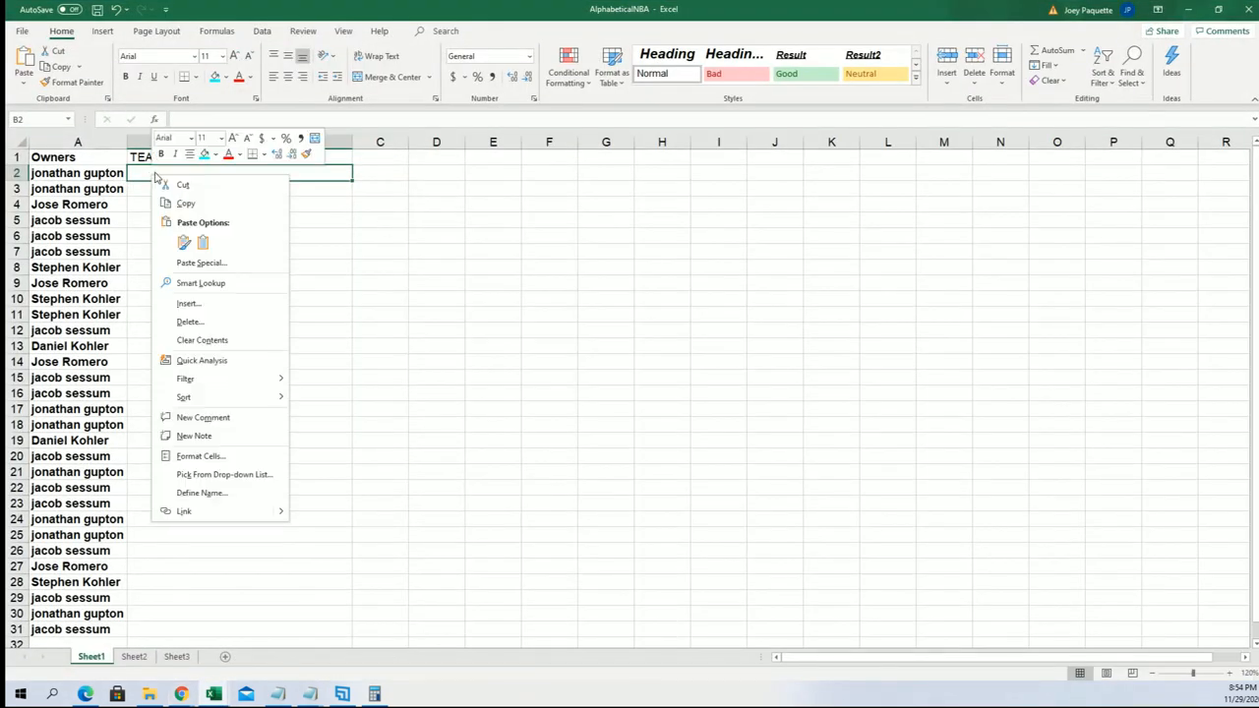
# - Paste the shuffled NBA teams into B2 as plain text and deselect them
pyautogui.click(201, 264)
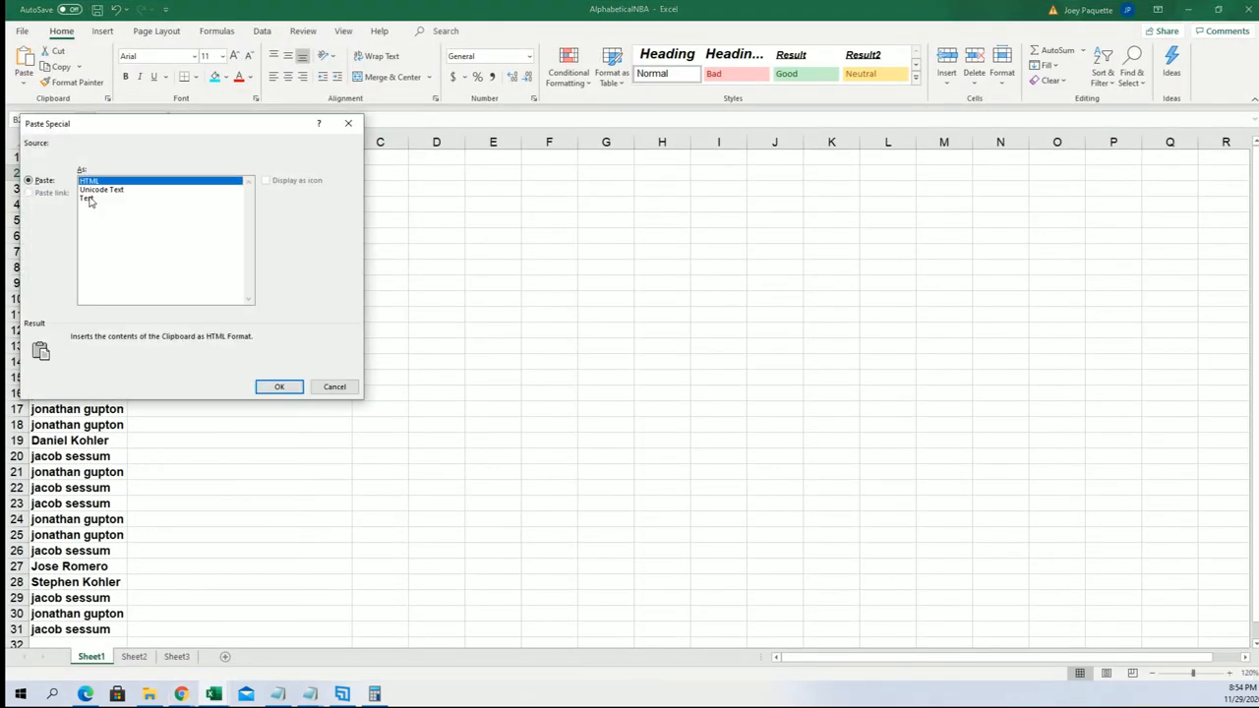
pyautogui.click(279, 386)
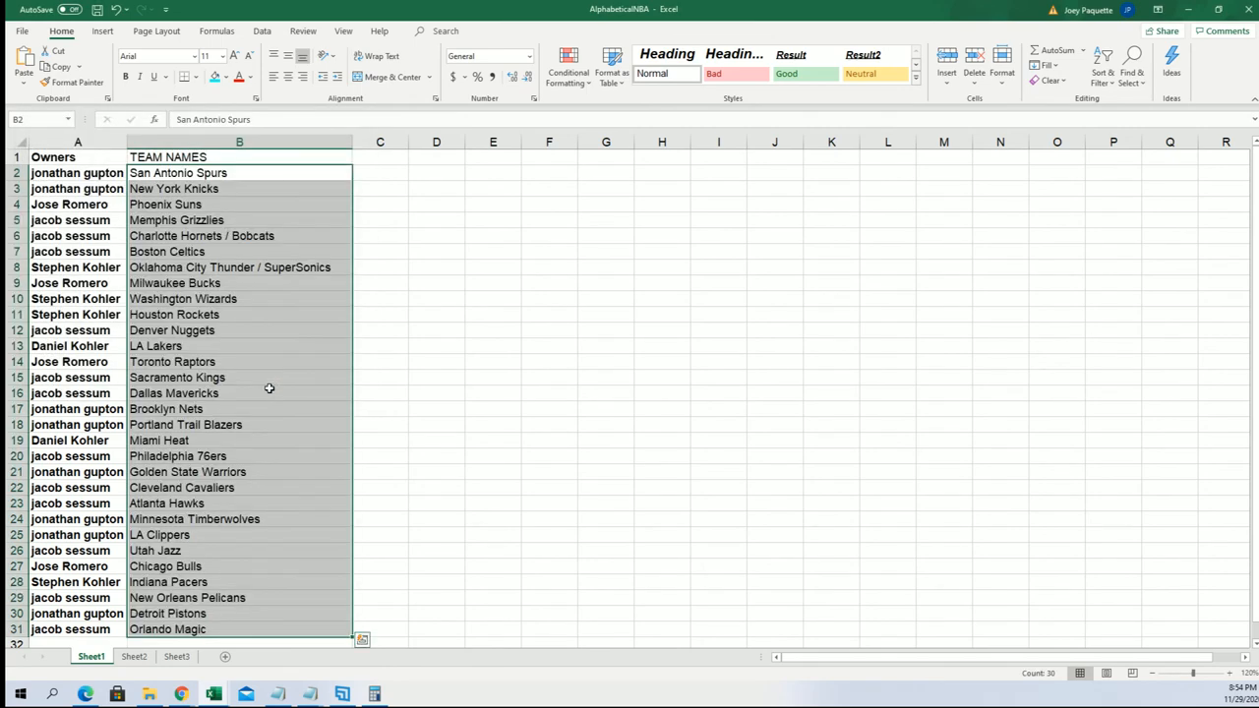
pyautogui.moveTo(271, 350)
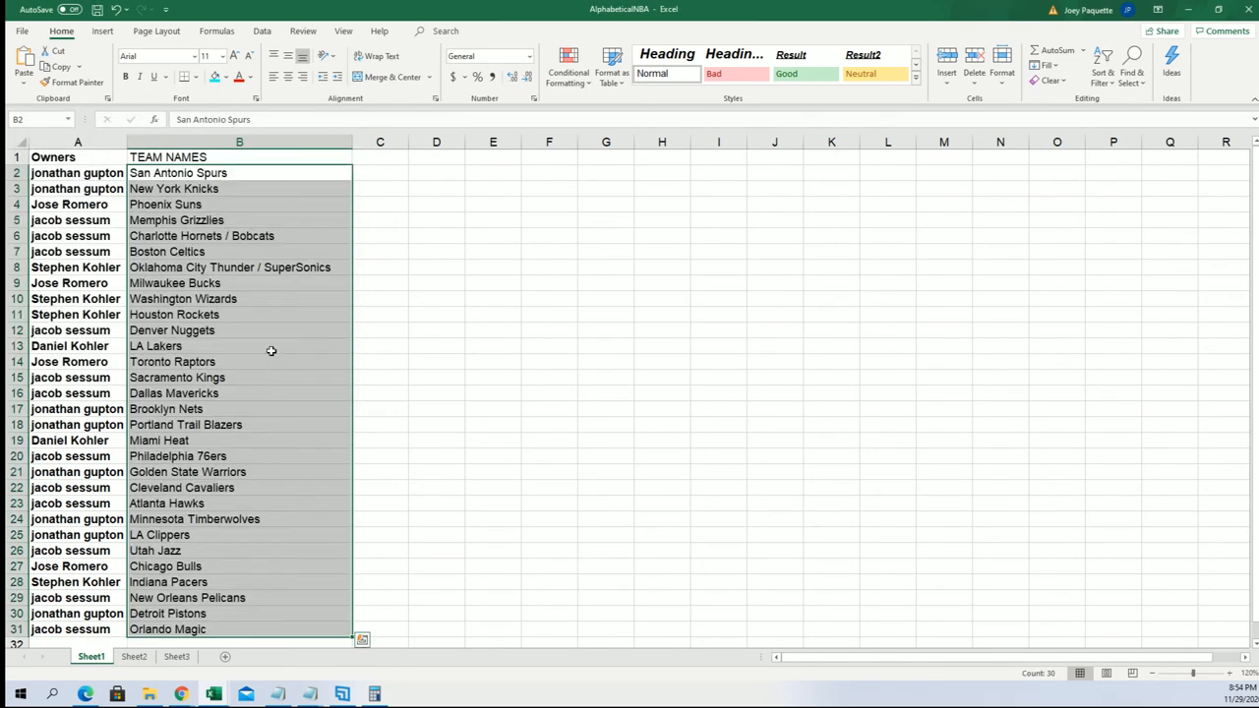
pyautogui.click(69, 346)
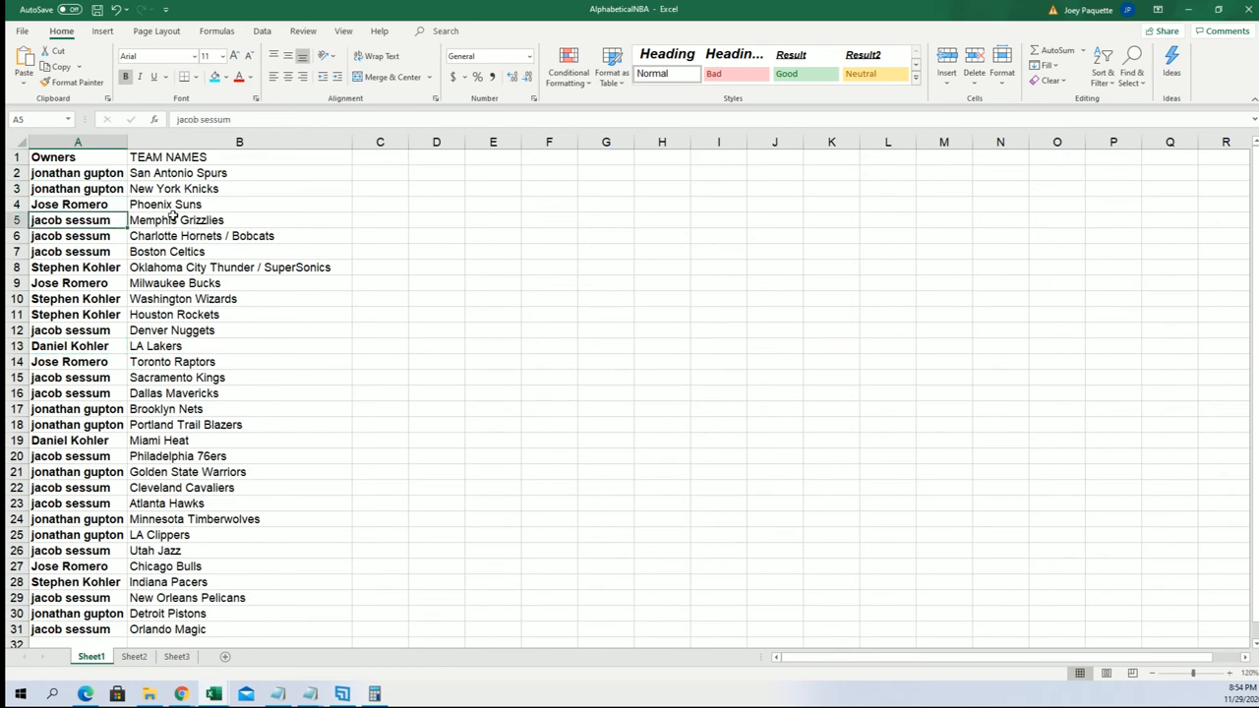
pyautogui.moveTo(134, 238)
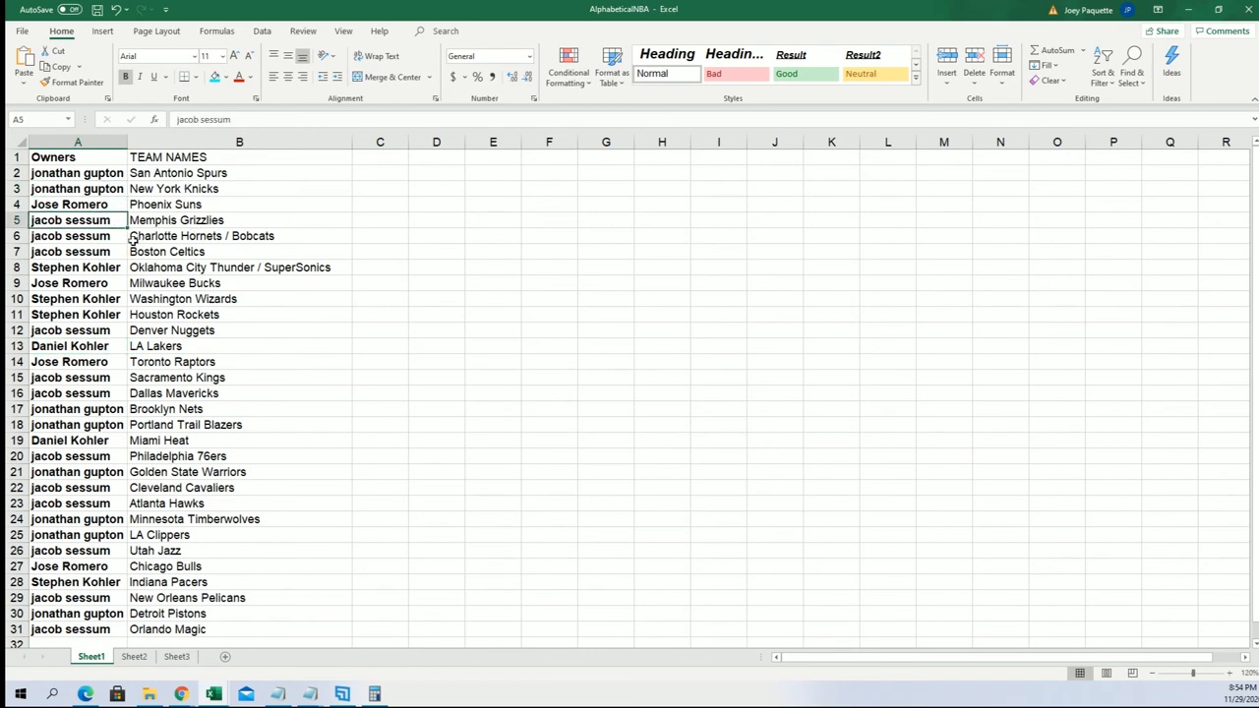
# - Check pairings such as Charlotte Hornets, Washington Wizards, Miami Heat and New Orleans Pelicans
pyautogui.click(240, 236)
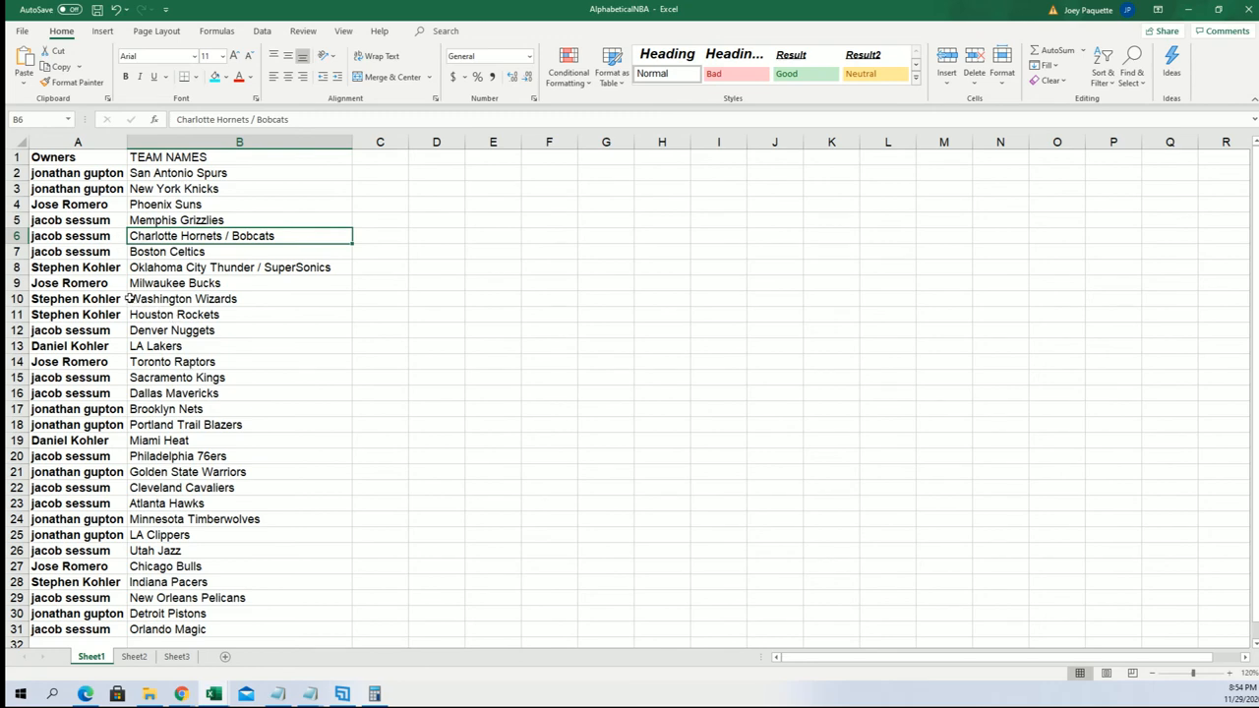
pyautogui.click(240, 298)
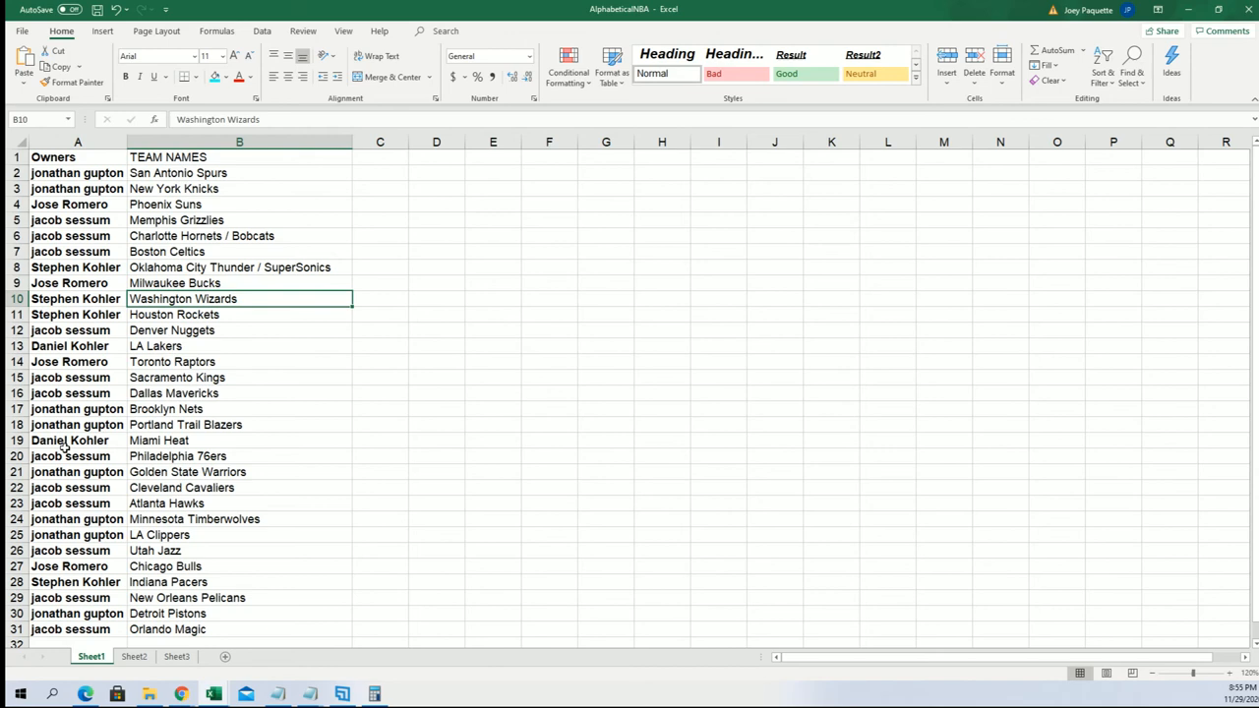
pyautogui.click(69, 441)
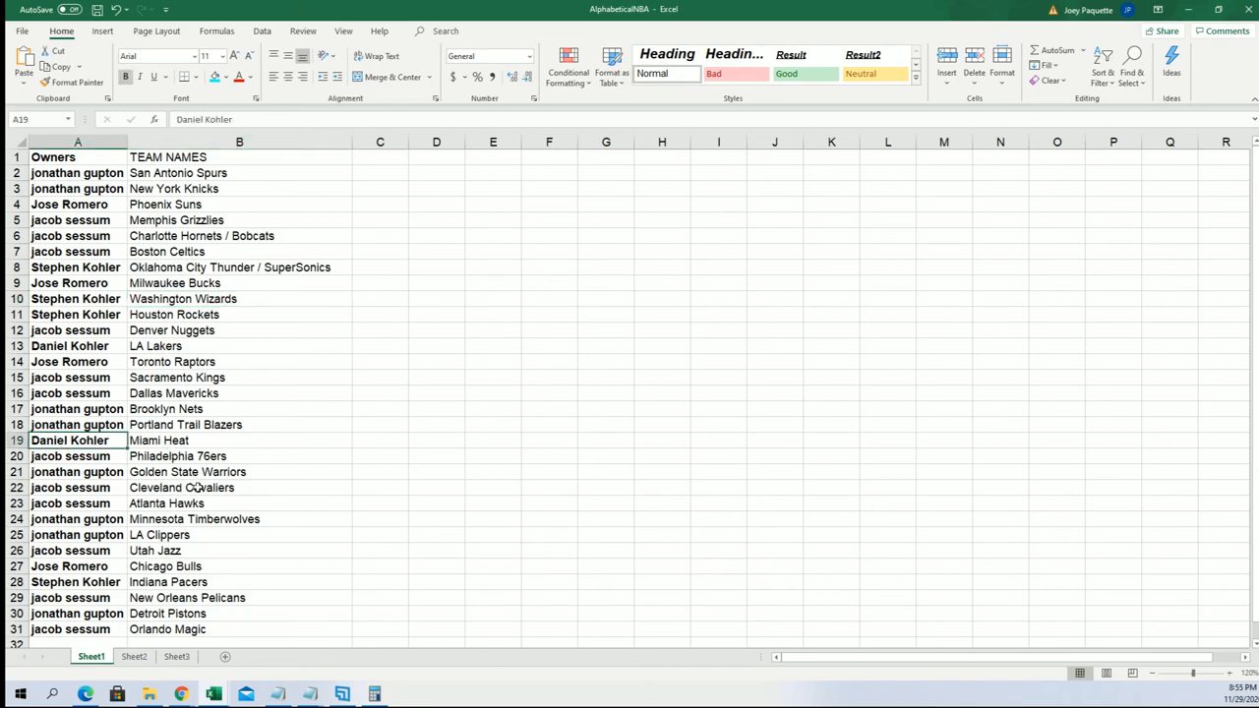
pyautogui.moveTo(175, 610)
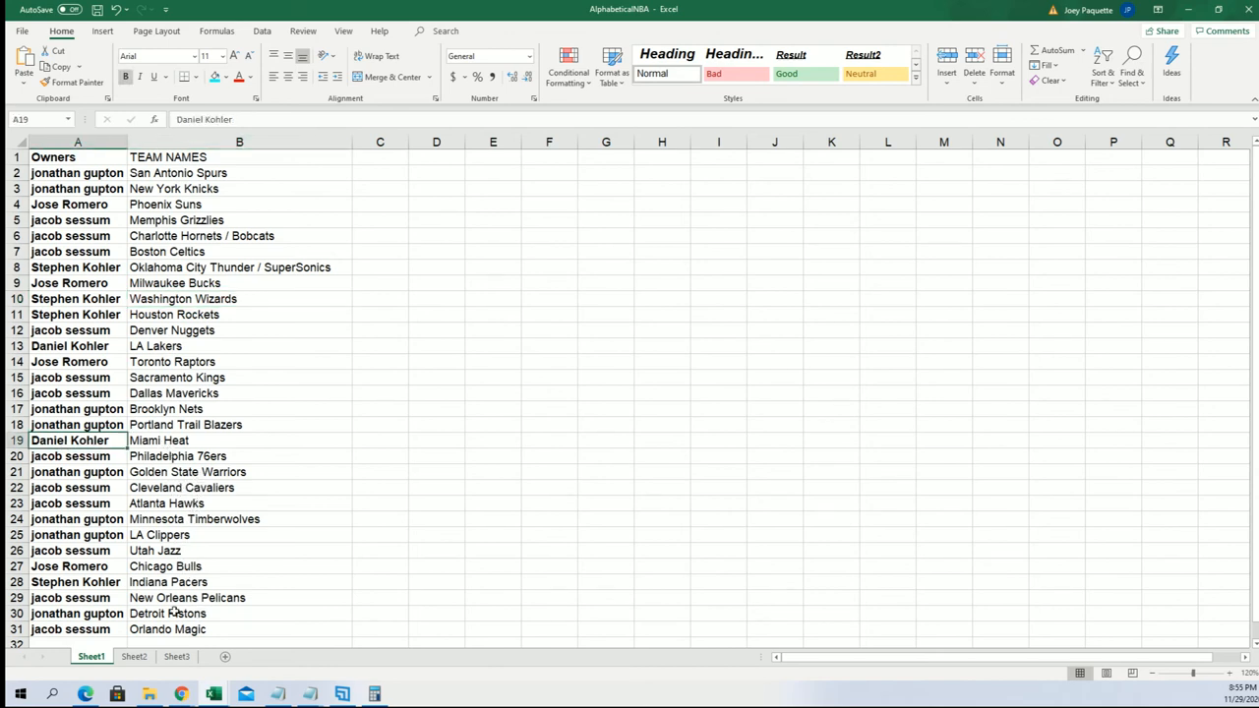
pyautogui.click(71, 598)
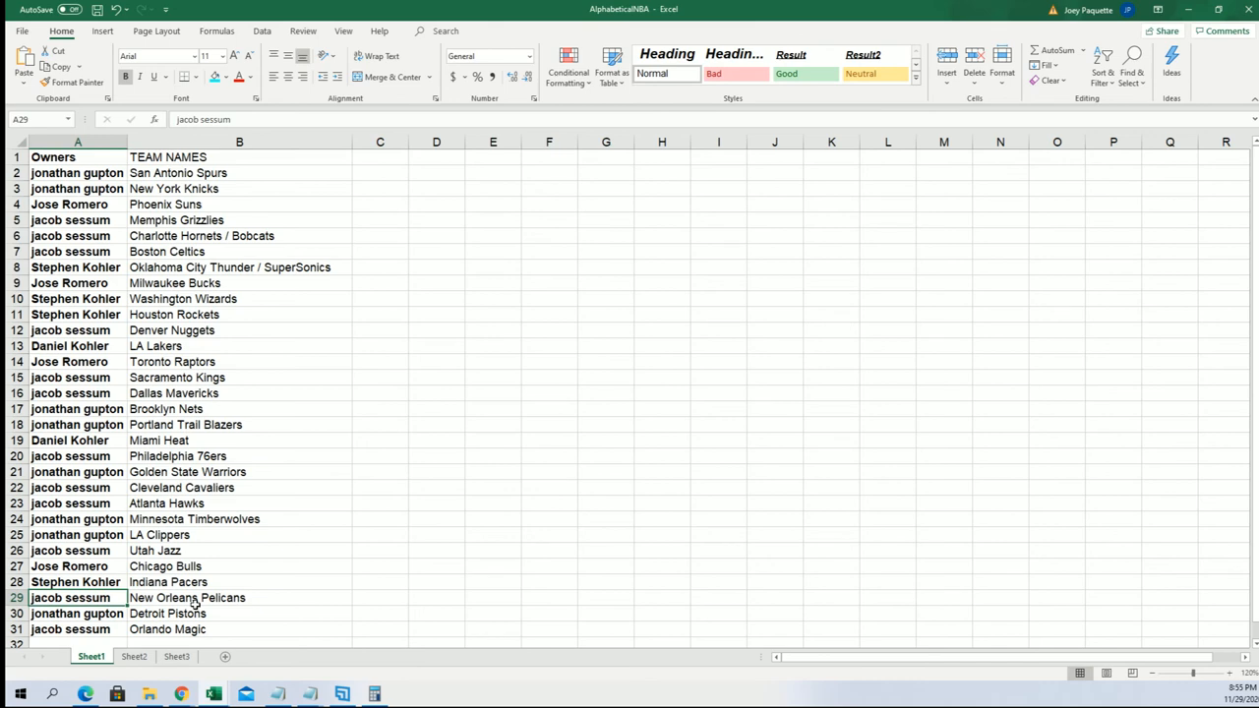
pyautogui.moveTo(307, 199)
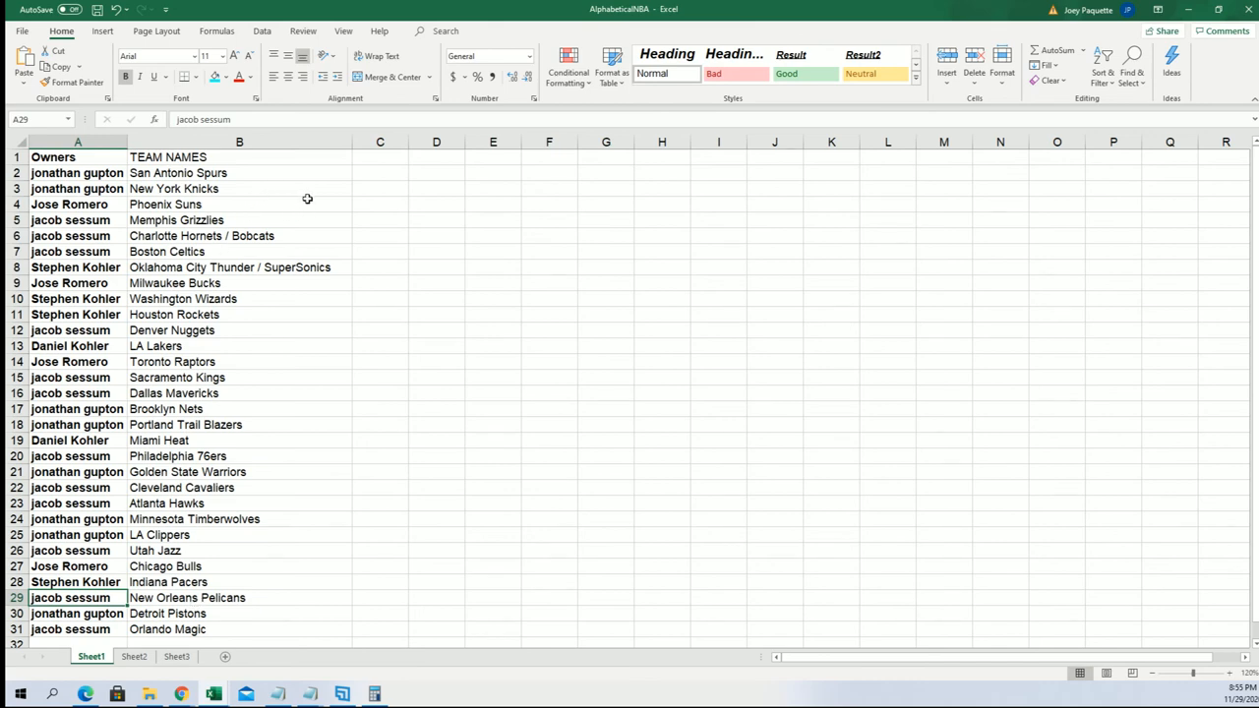
pyautogui.moveTo(240, 220)
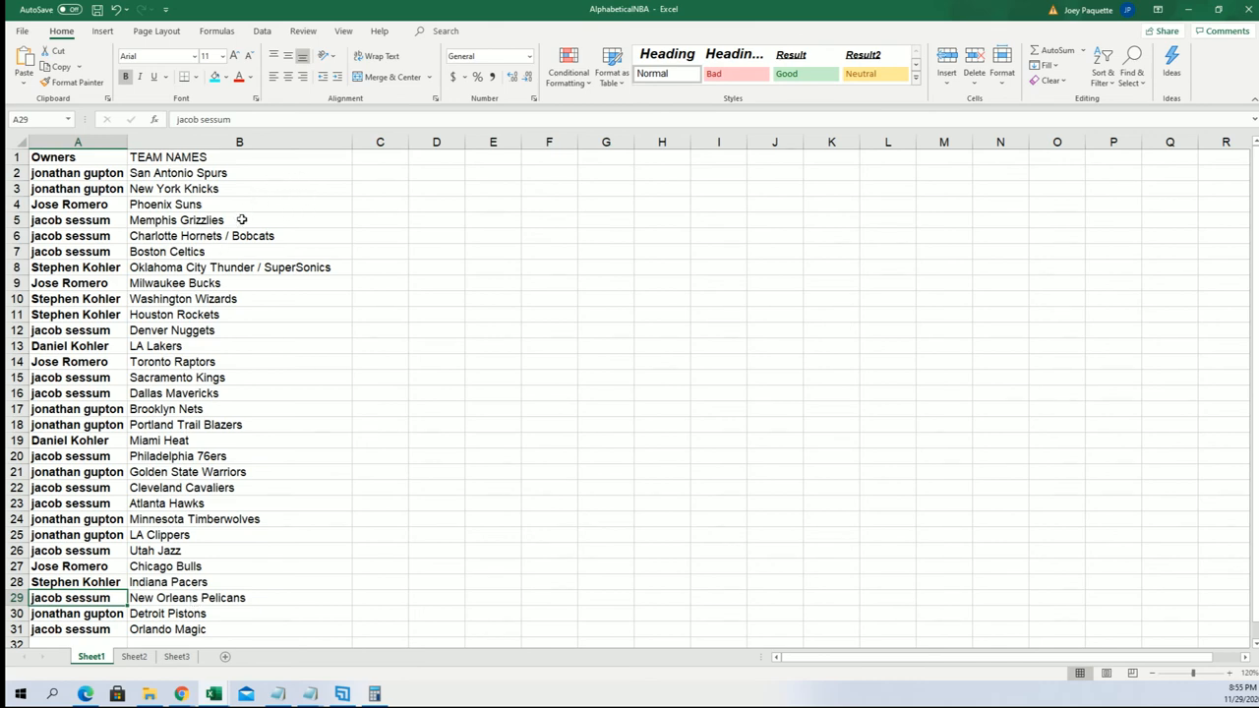
# - Select the 30 team names in column B and bring up Sort & Filter
pyautogui.moveTo(240, 173); pyautogui.dragTo(240, 629)
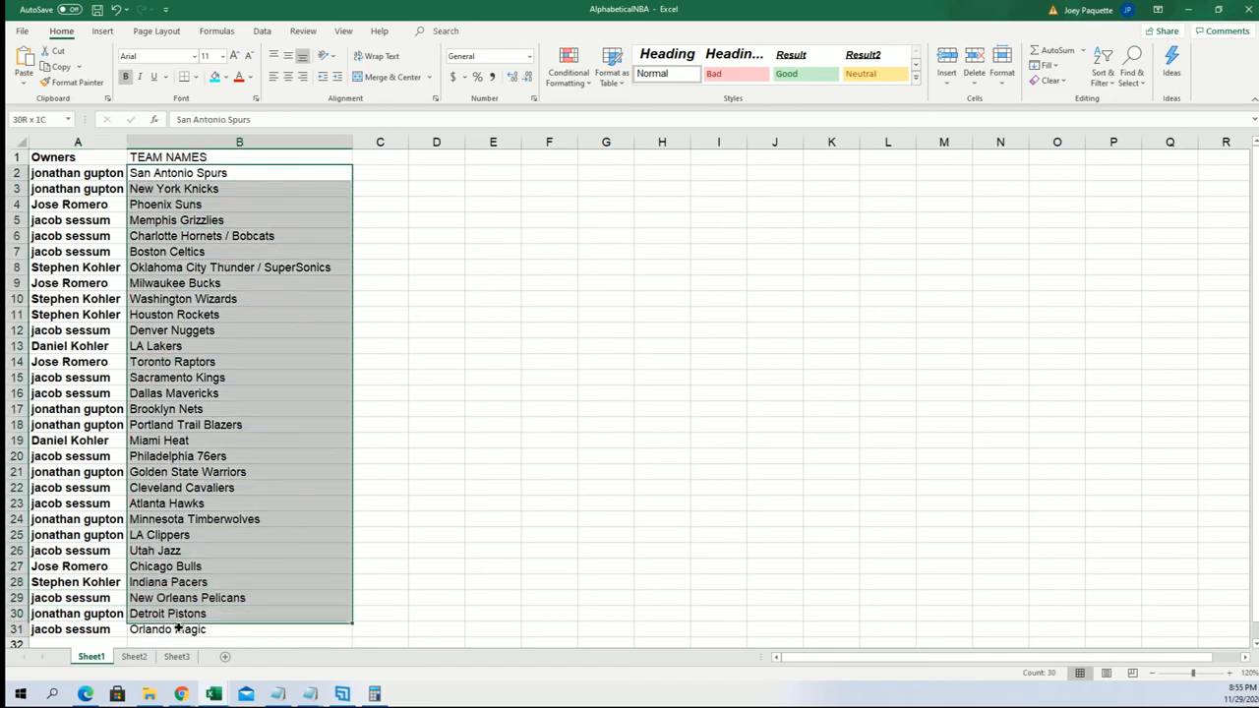
pyautogui.click(1101, 63)
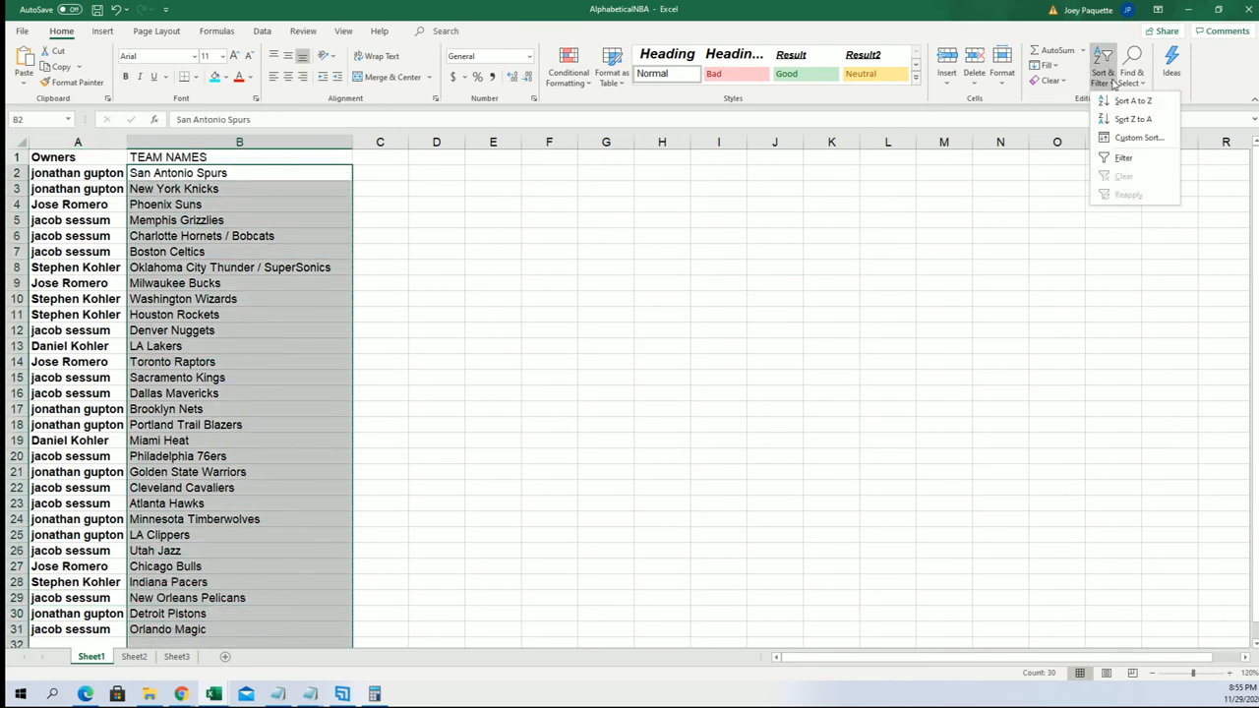